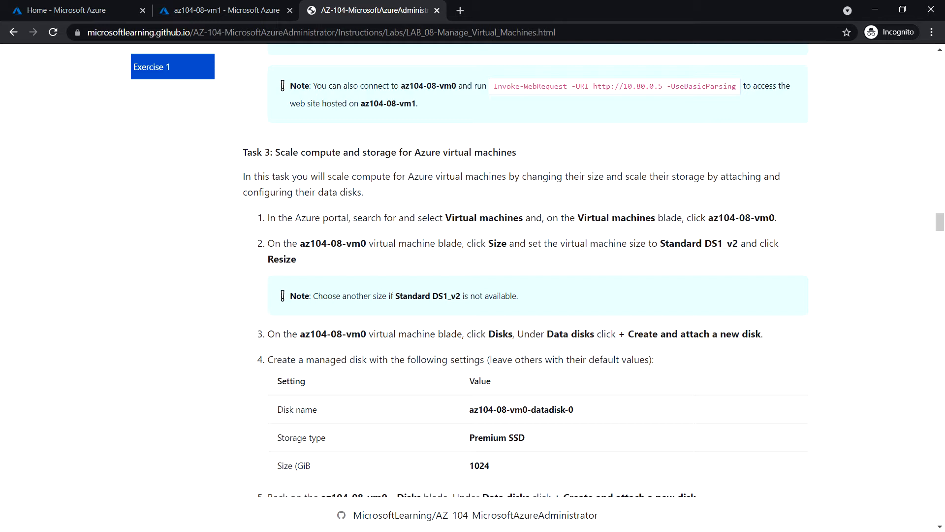
mouse_move(516, 217)
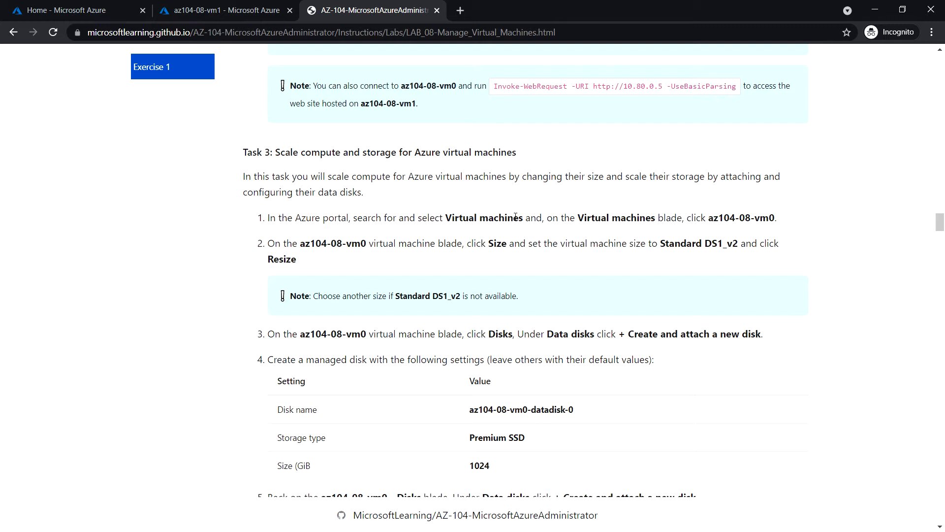
mouse_move(511, 211)
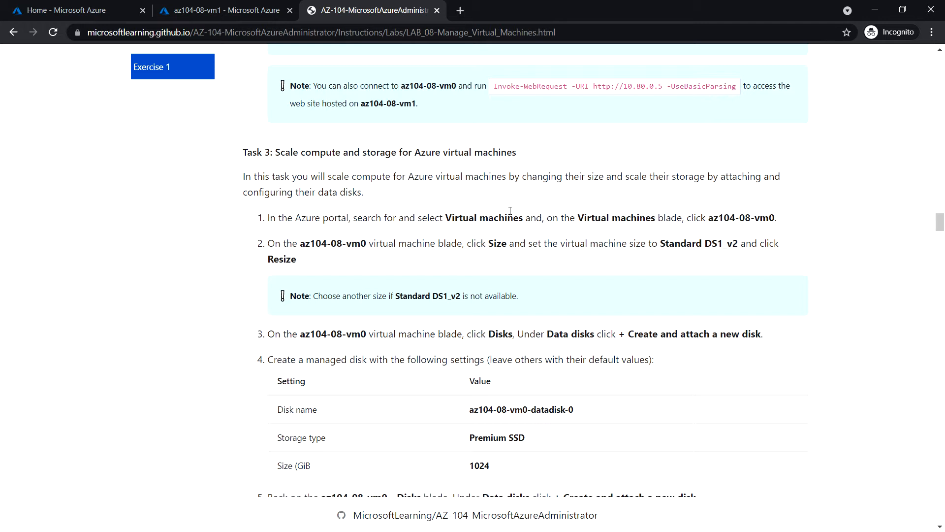
mouse_move(101, 19)
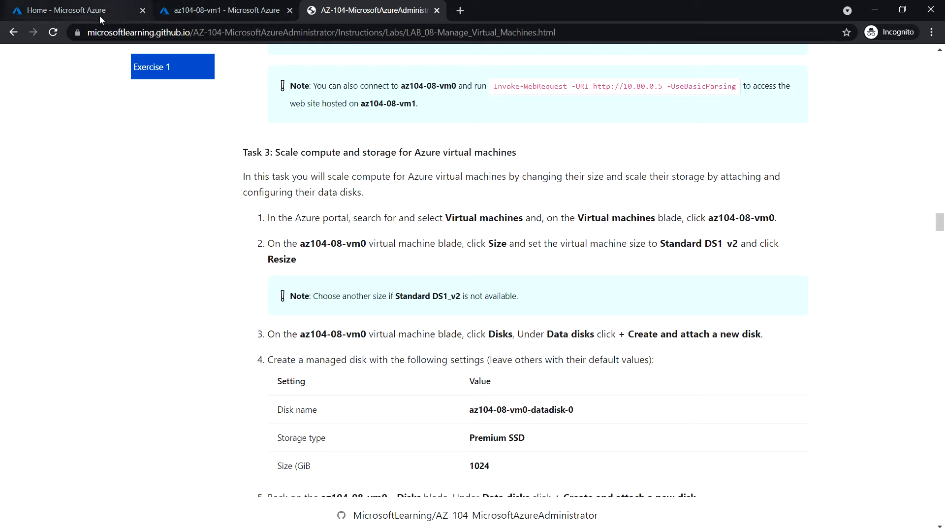
- From the Azure Home page, open virtual machine az104-08-vm0 and go to its Size settings
click(74, 8)
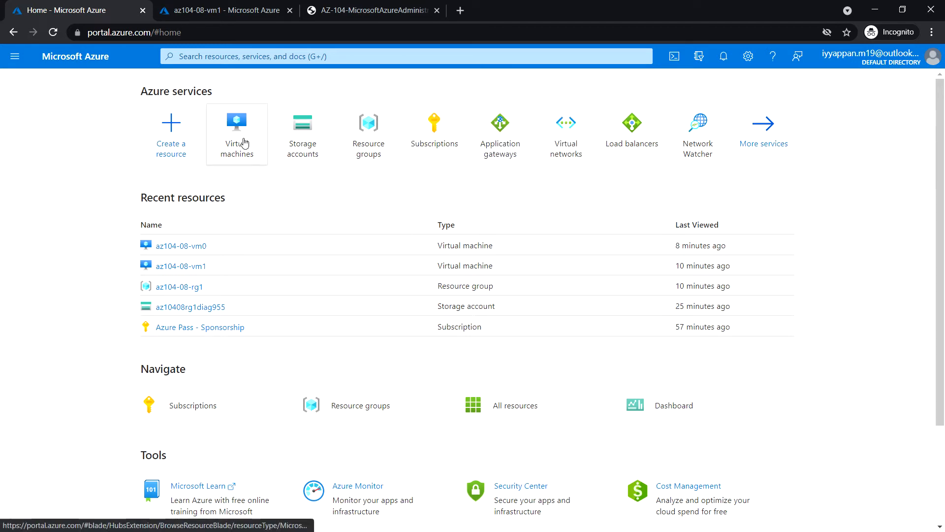
click(236, 123)
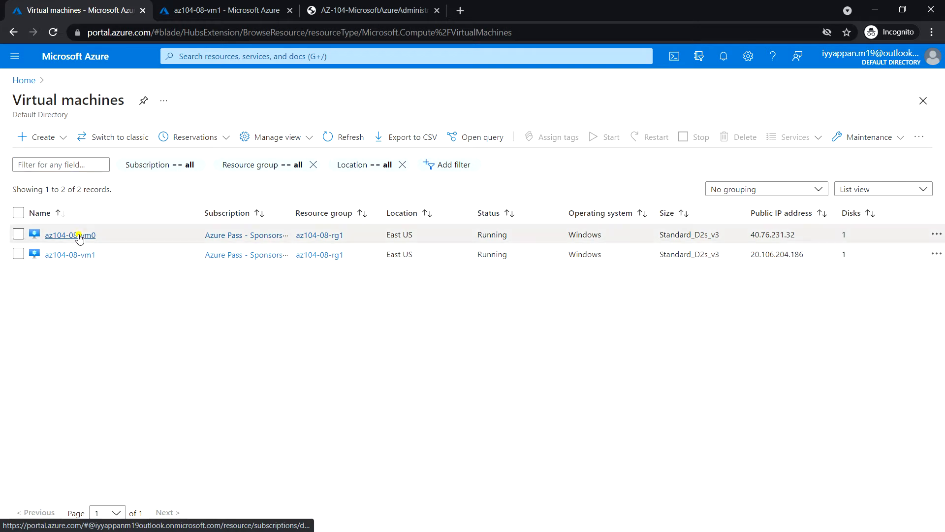
click(67, 234)
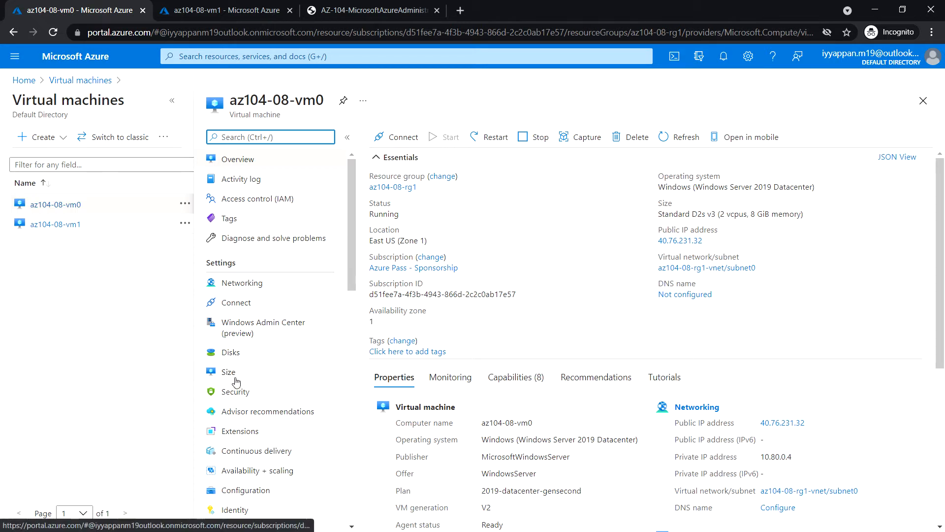
click(229, 372)
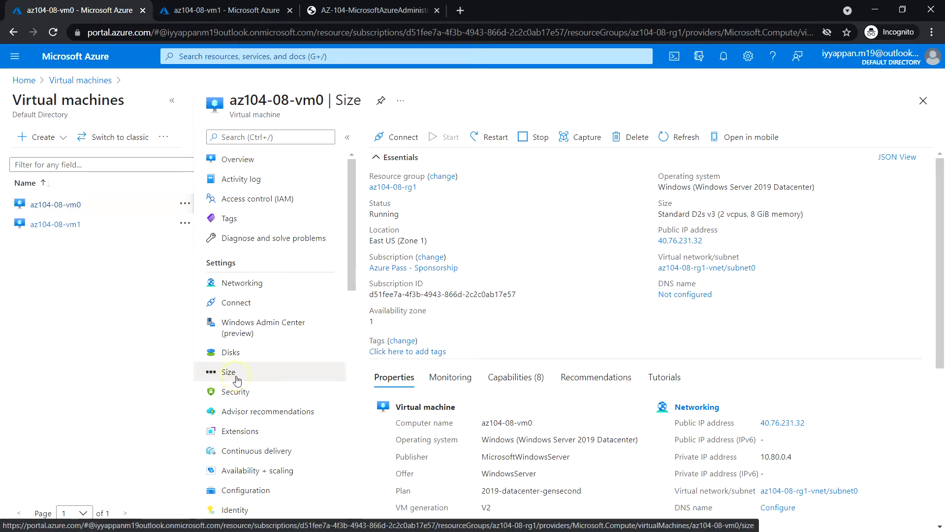
- Choose the DS1_v2 size for az104-08-vm0 and apply the resize
click(229, 372)
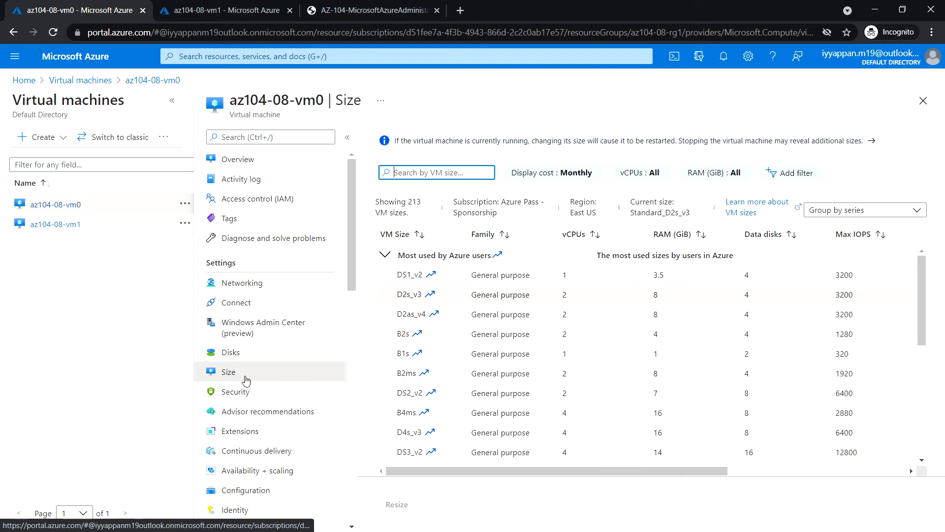
mouse_move(496, 325)
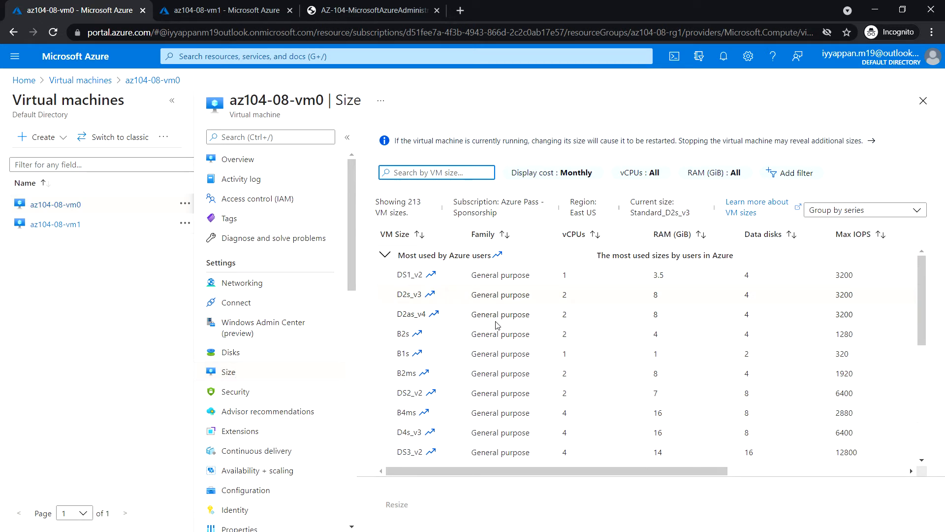
mouse_move(534, 332)
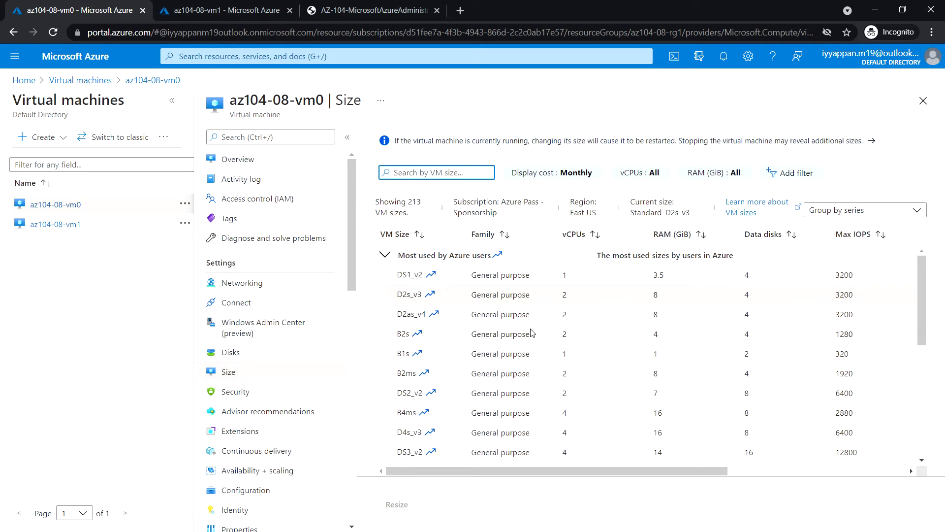
mouse_move(469, 284)
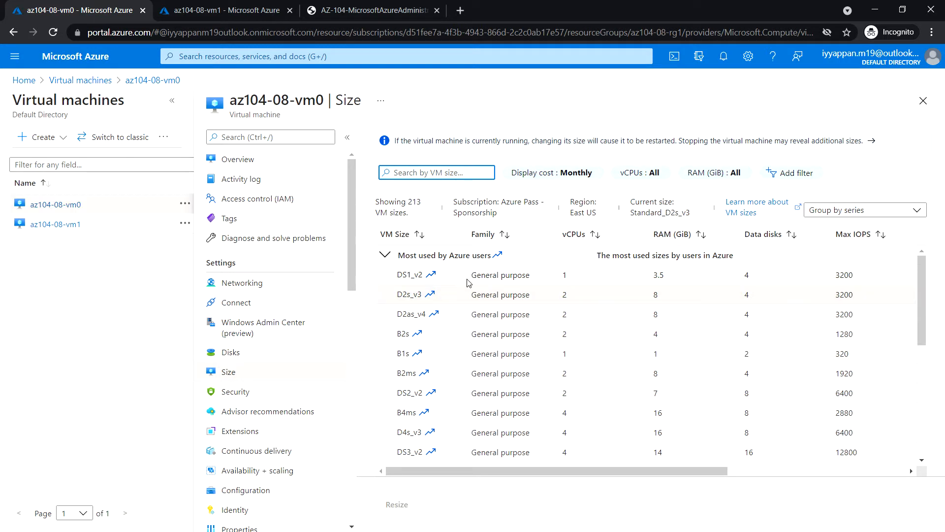
mouse_move(422, 274)
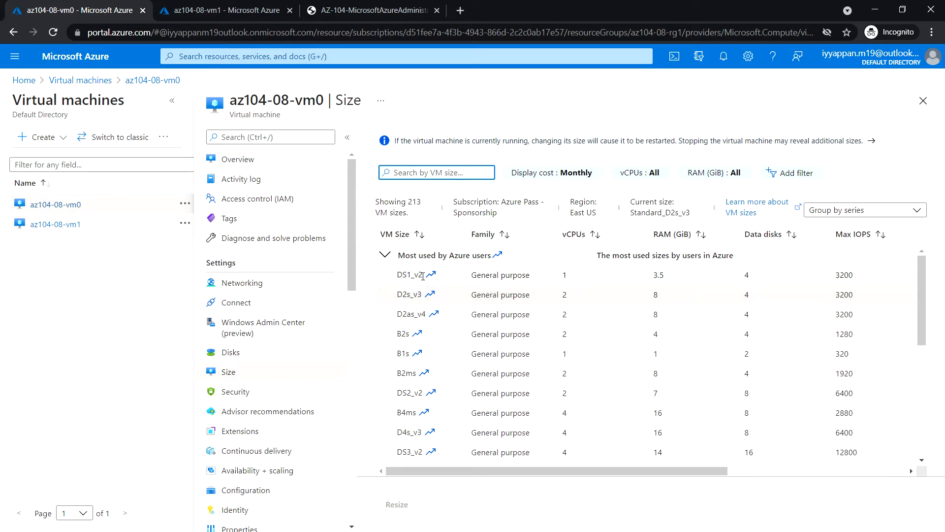
click(408, 274)
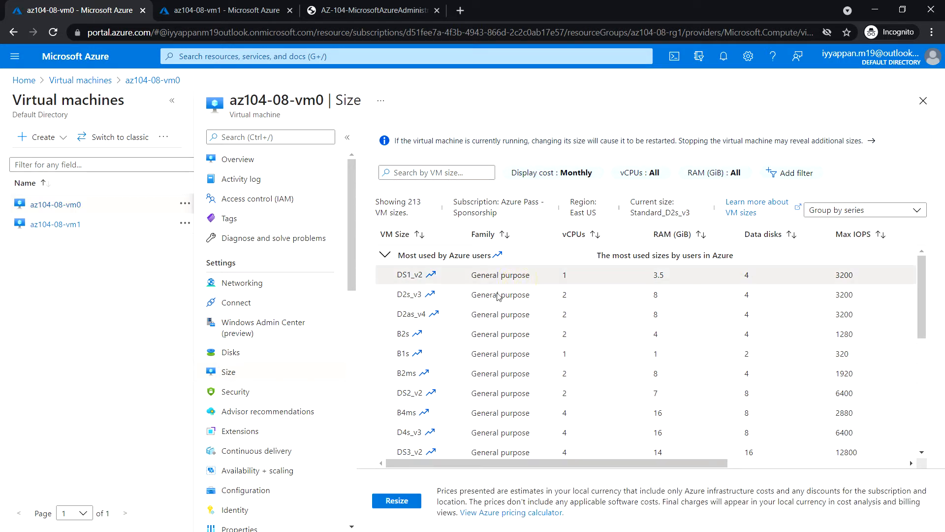
click(397, 500)
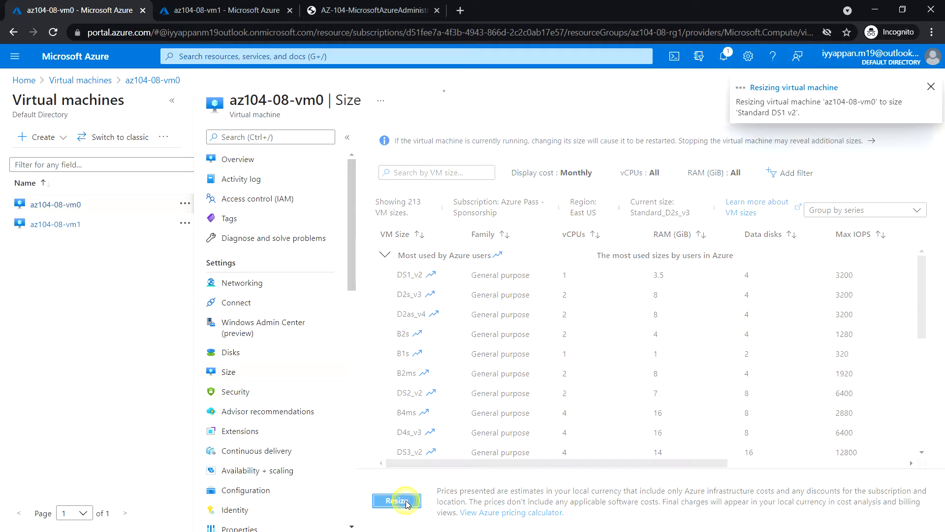
click(396, 501)
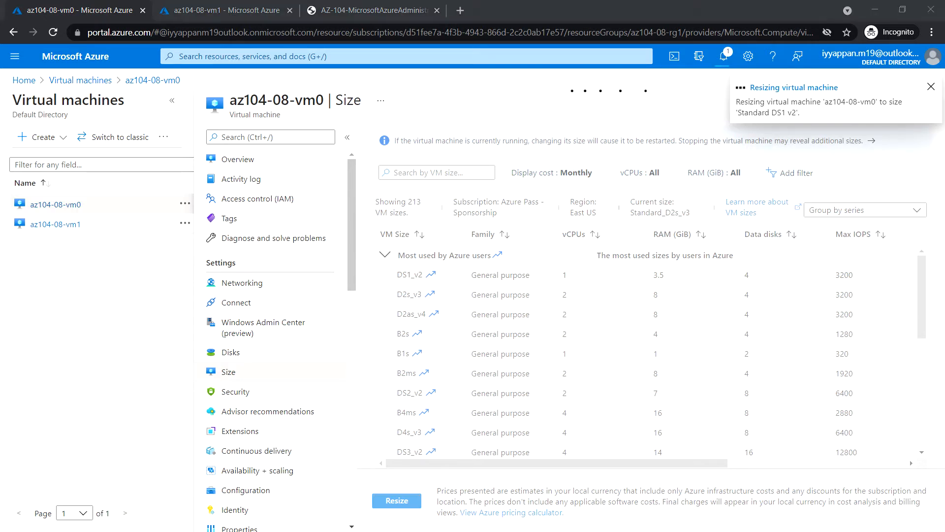
- Follow the notifications until the resize to Standard DS1_v2 succeeds
click(932, 85)
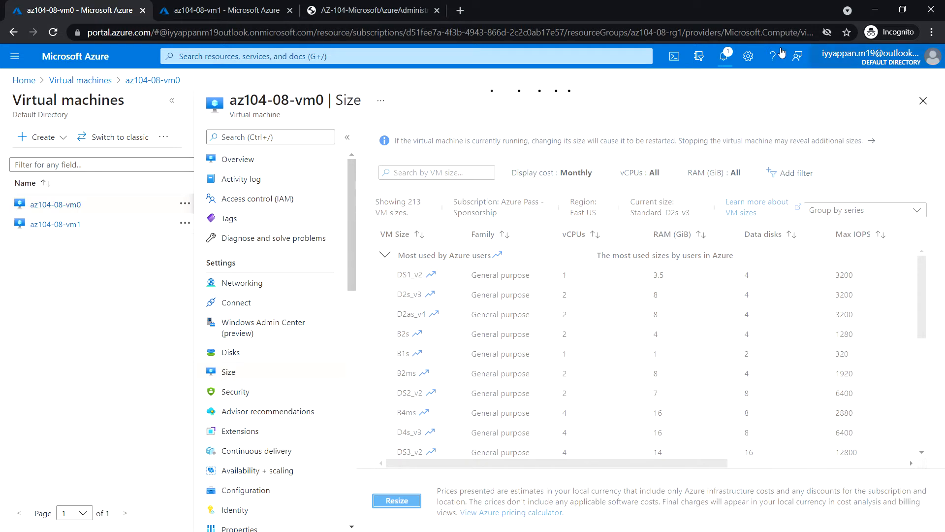
click(723, 55)
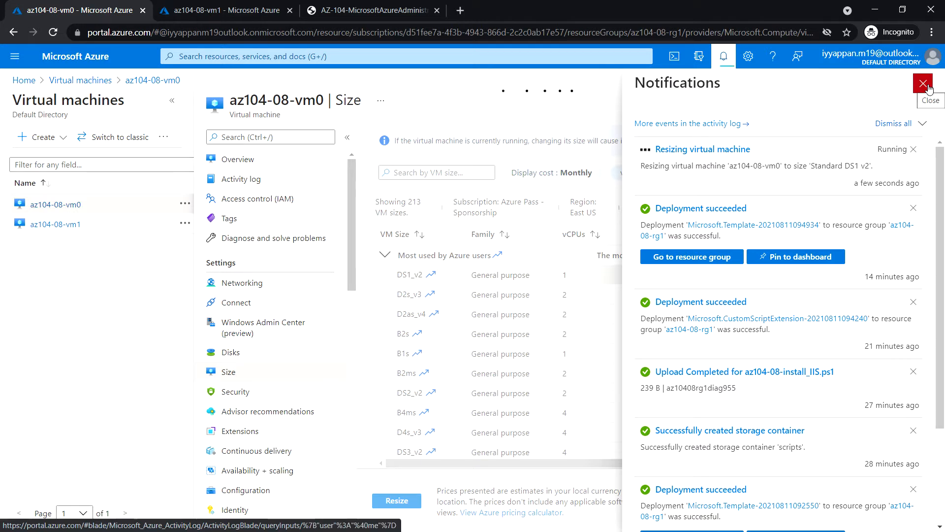
click(924, 84)
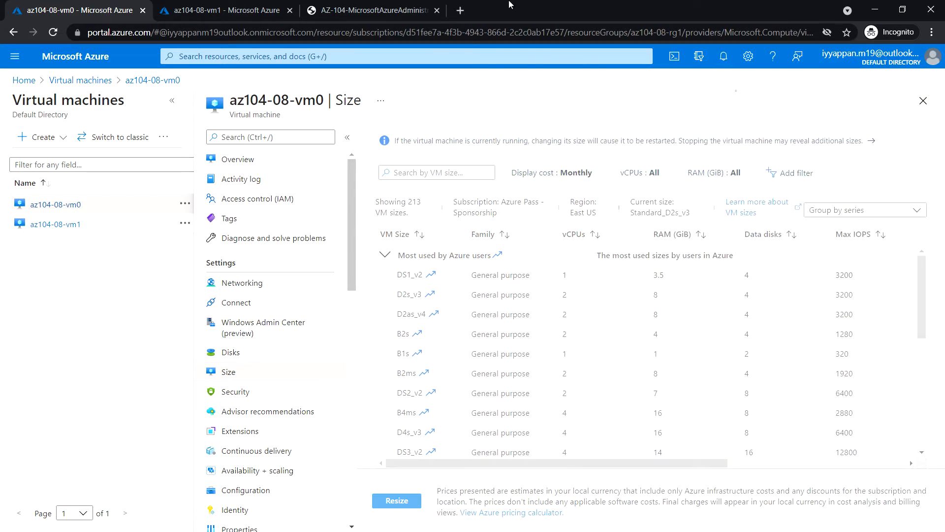
click(396, 500)
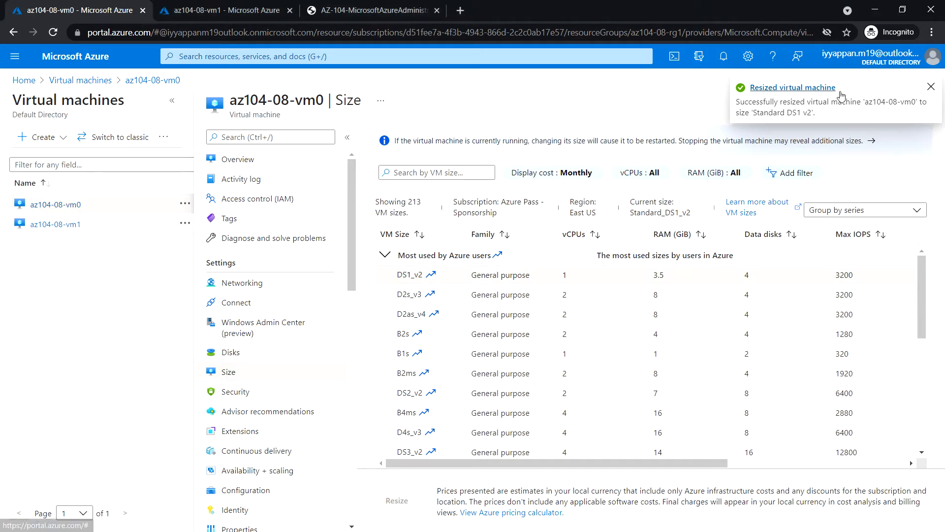
mouse_move(246, 354)
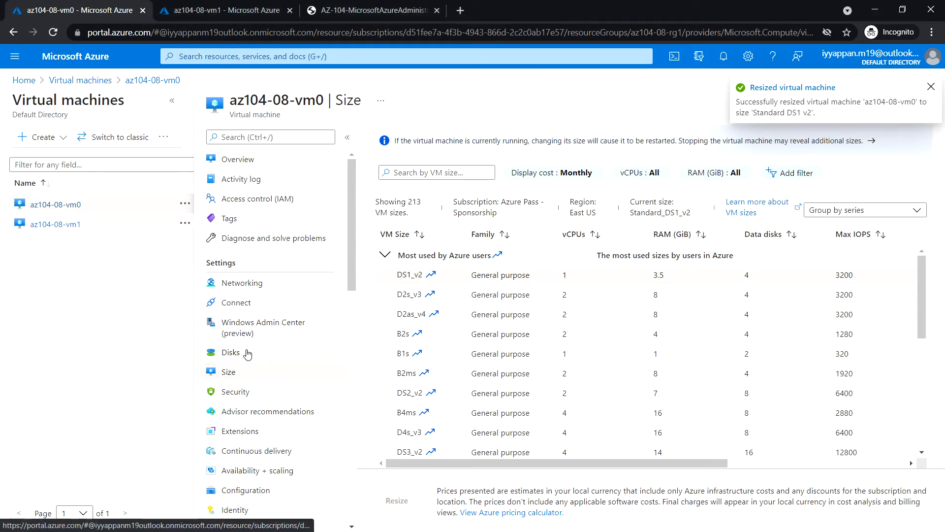
- In the Disks settings, add a new data disk named az104-08-vm0-datadisk-0
click(230, 352)
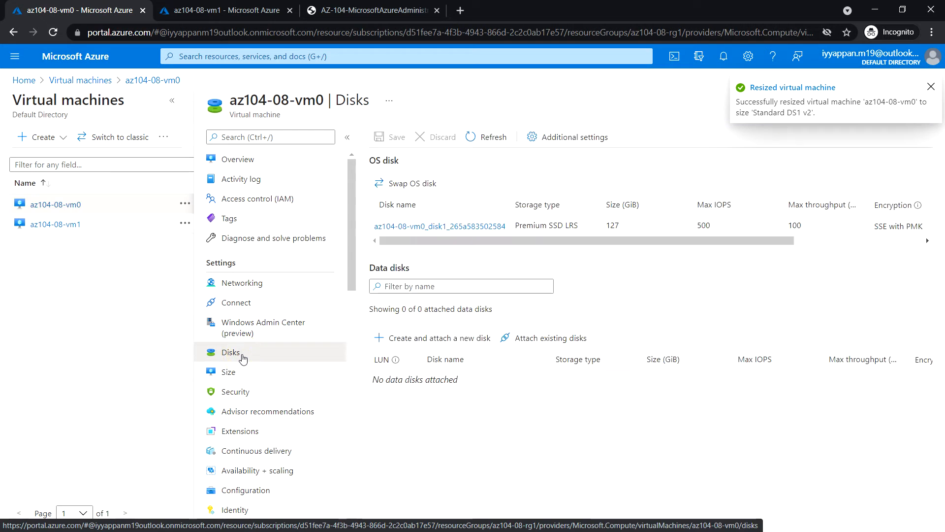
click(931, 85)
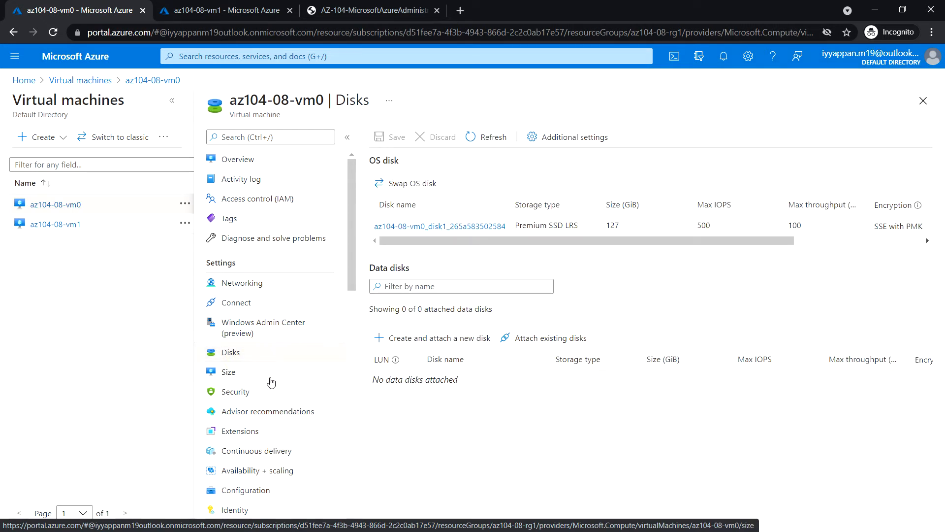
mouse_move(445, 416)
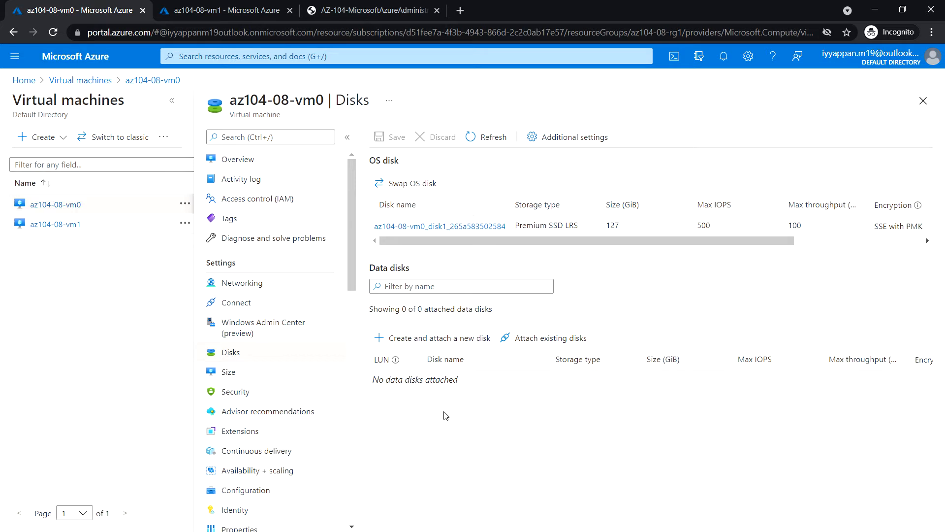
mouse_move(431, 345)
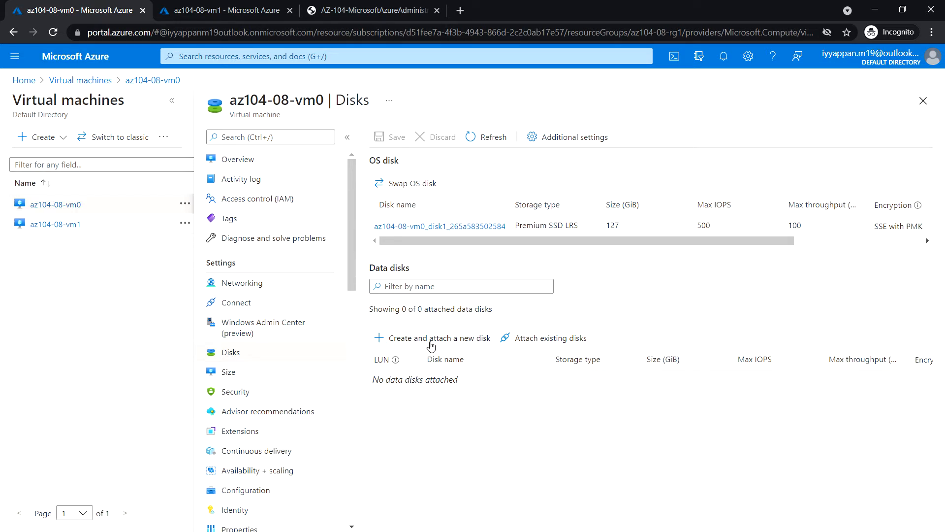
click(438, 337)
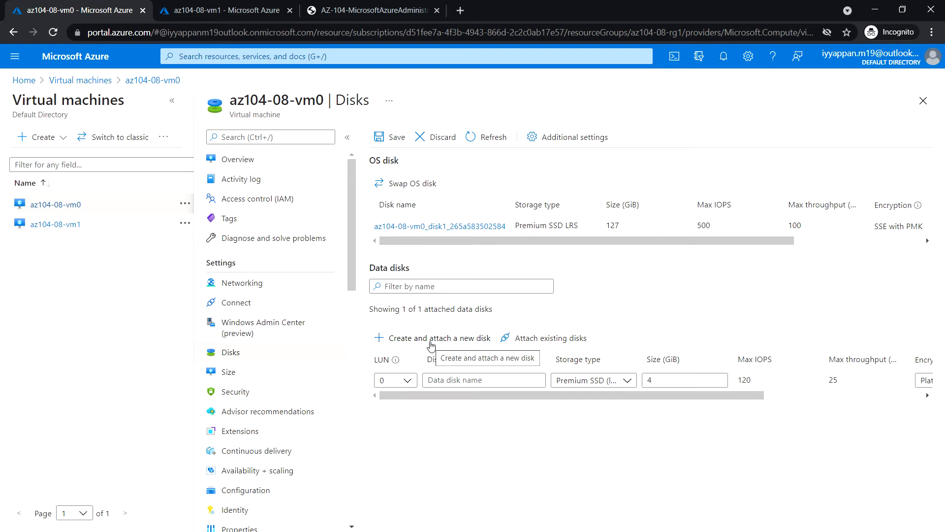
click(483, 380)
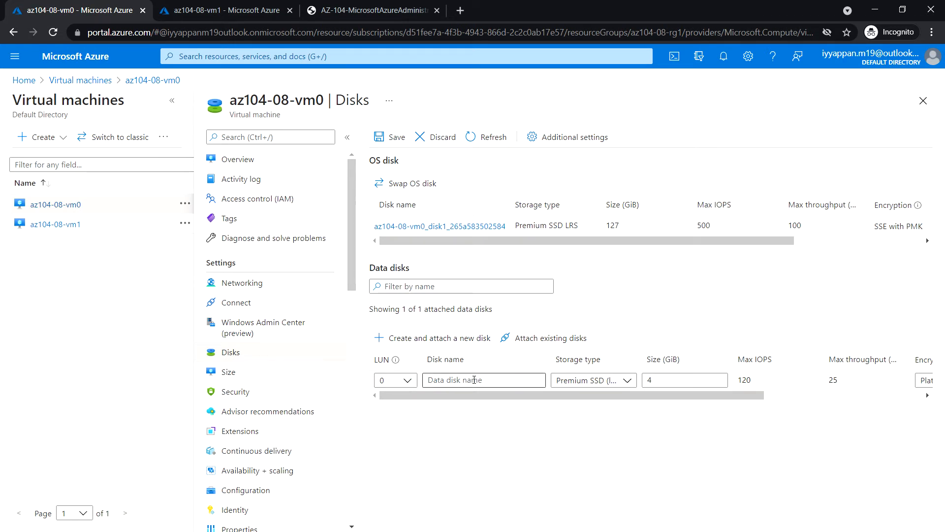
click(483, 381)
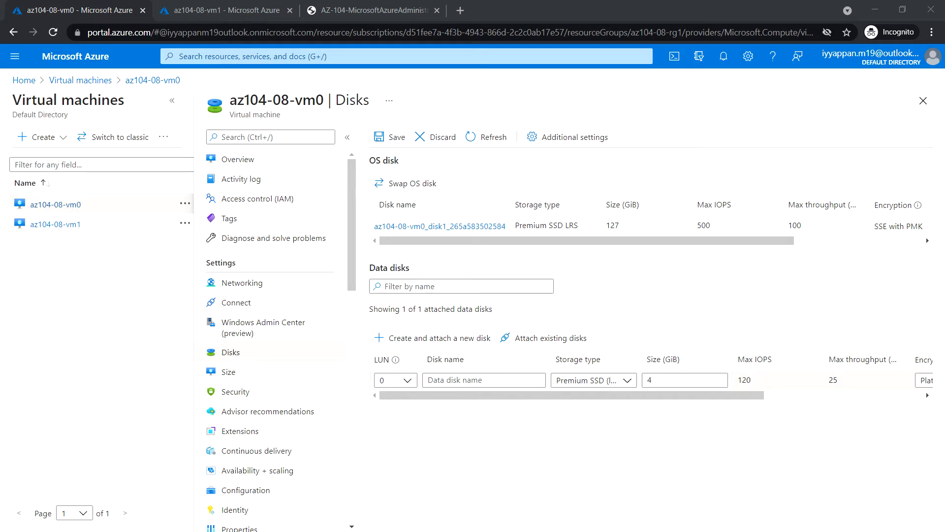
click(485, 381)
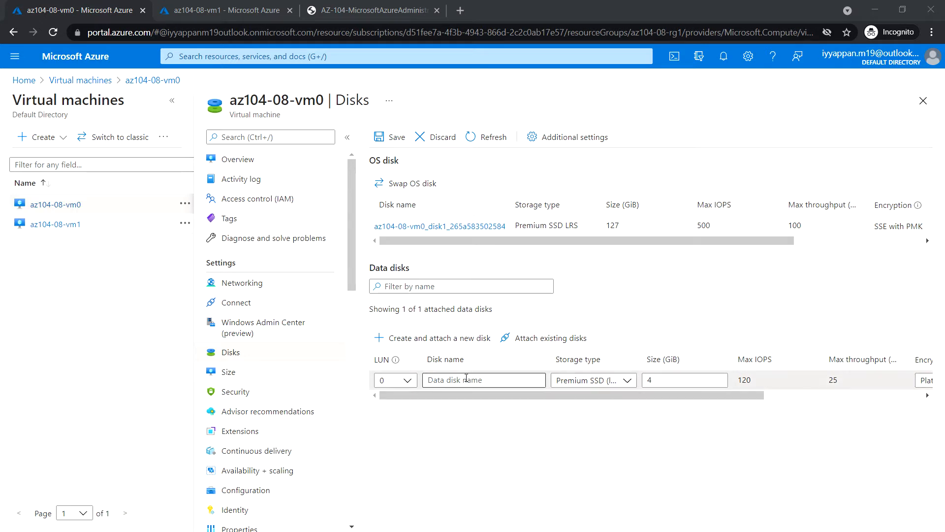
text(az104-08-vm0-datadisk-0)
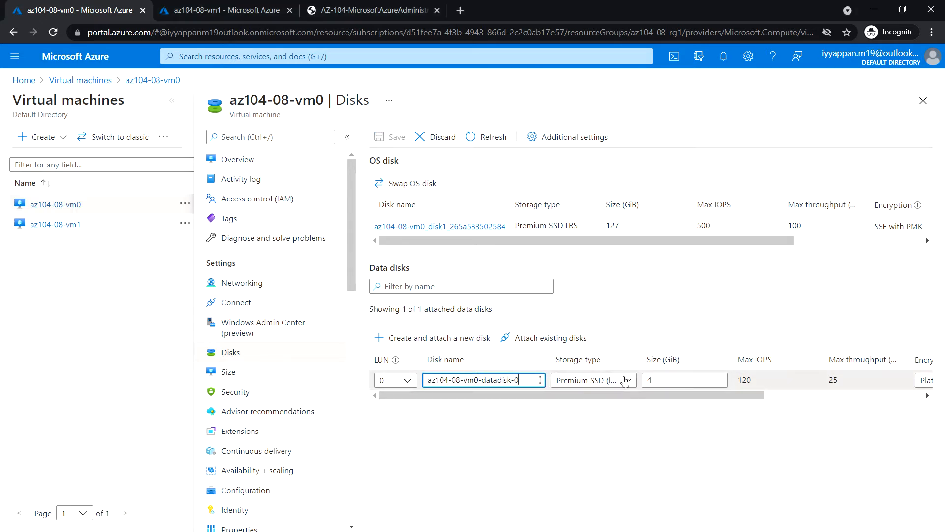
- Keep Premium SSD storage and set the first disk's size to 1024 GiB
click(629, 380)
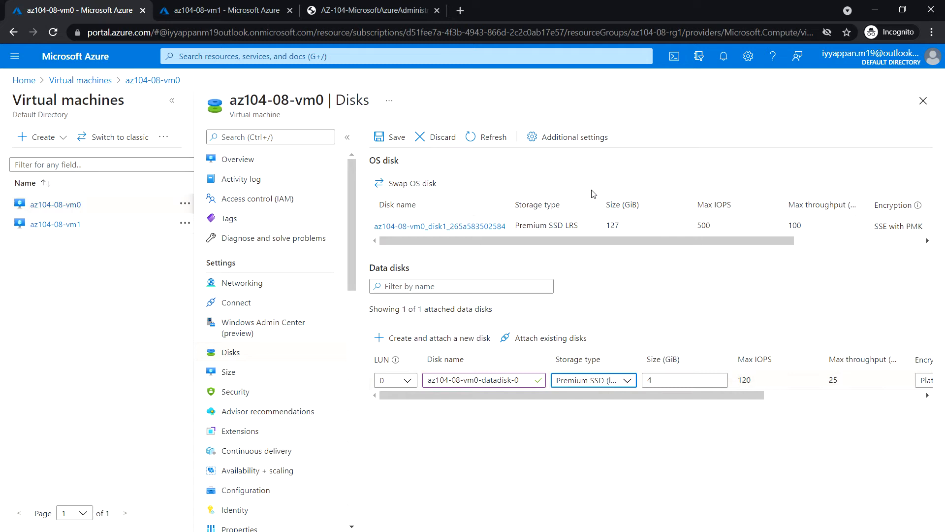
click(686, 380)
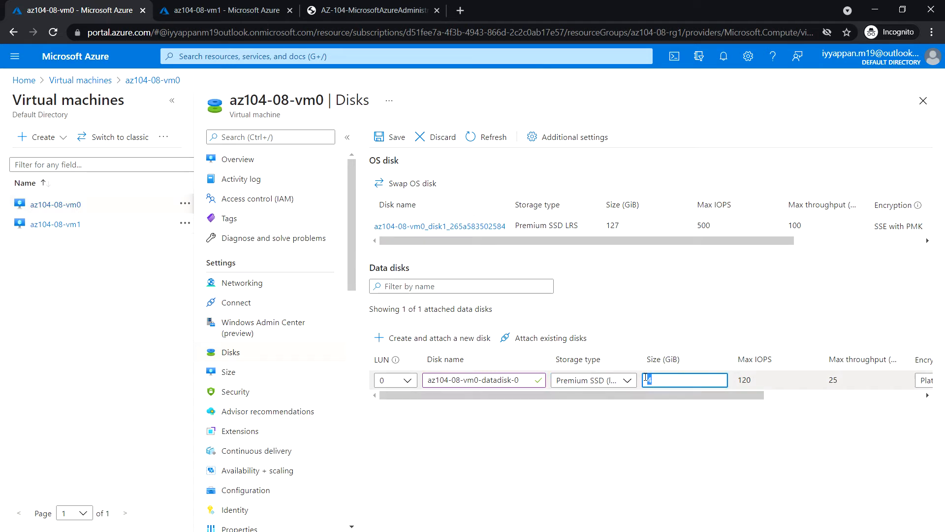
text(110)
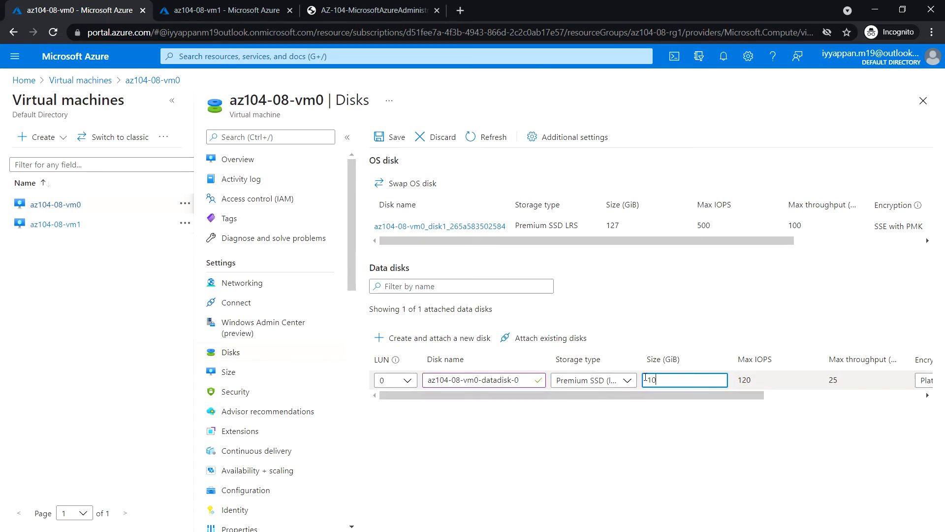
text(1024)
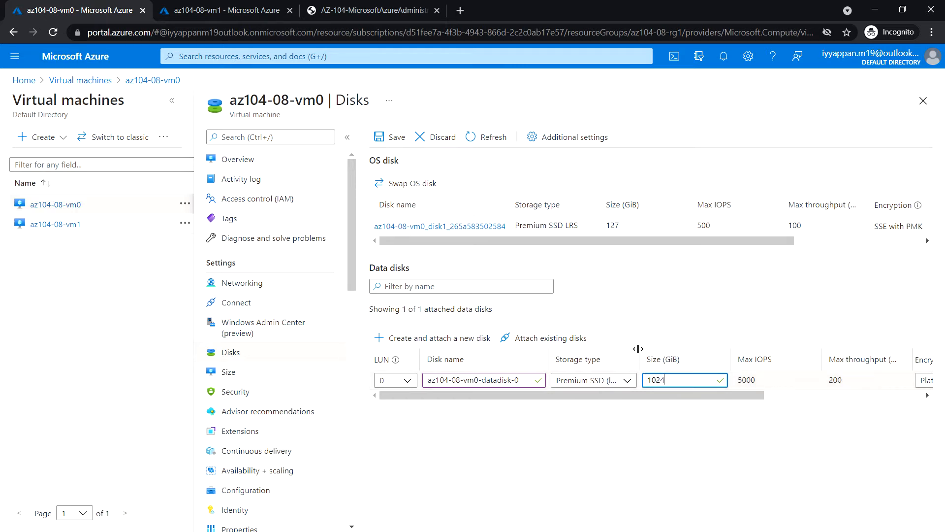
mouse_move(541, 311)
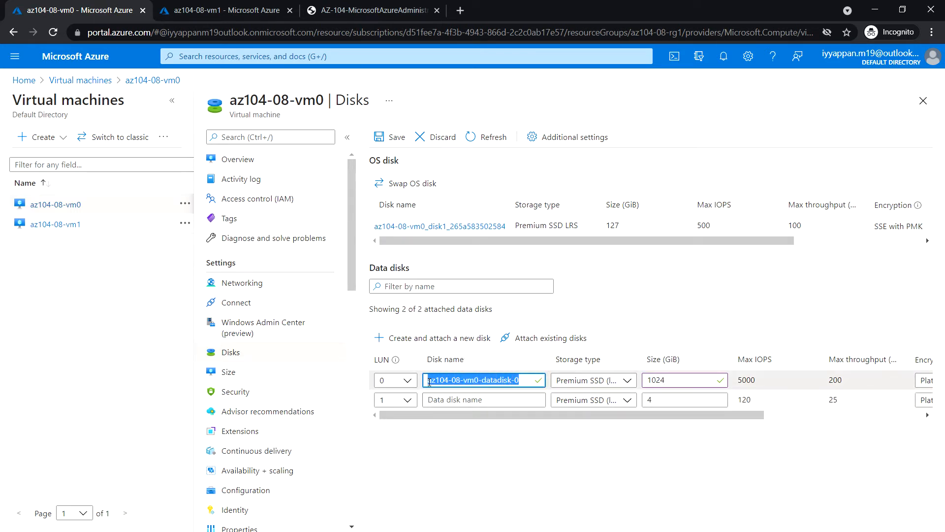
- Name the LUN 1 disk az104-08-vm0-datadisk-1 at 1024 GiB and save both disks
click(480, 399)
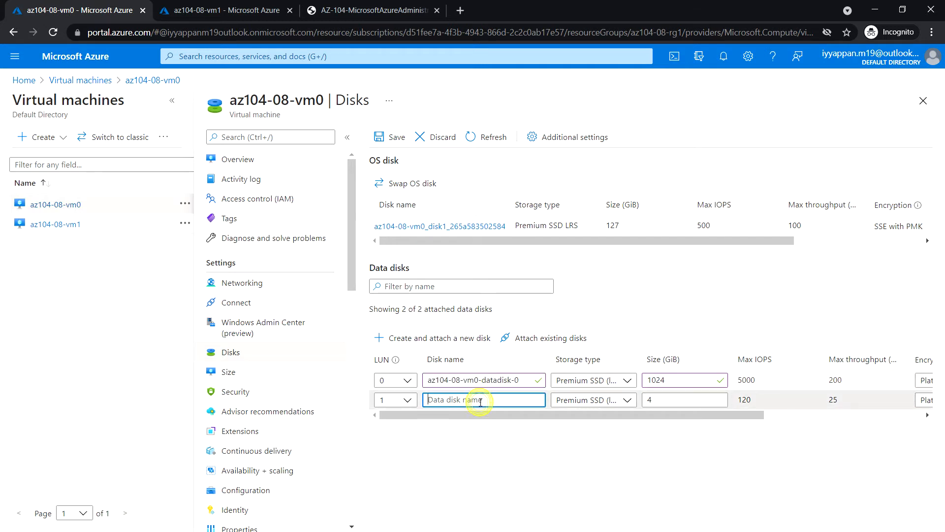
text(az104-08-vm0-datadisk-0)
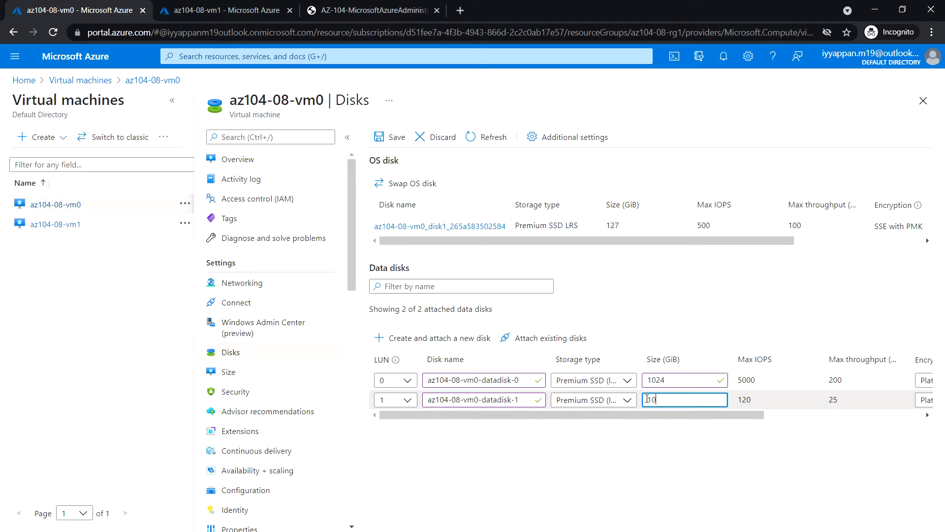
text(1024)
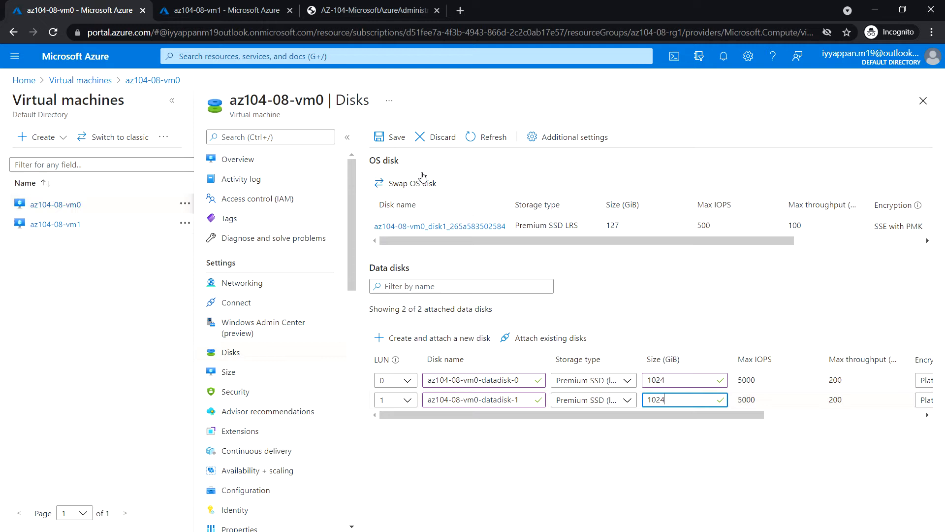
click(388, 137)
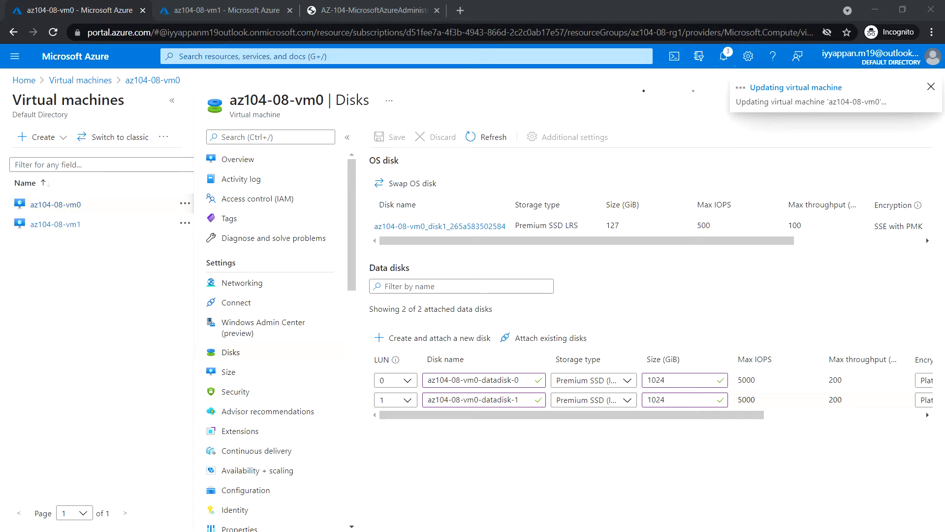
click(723, 56)
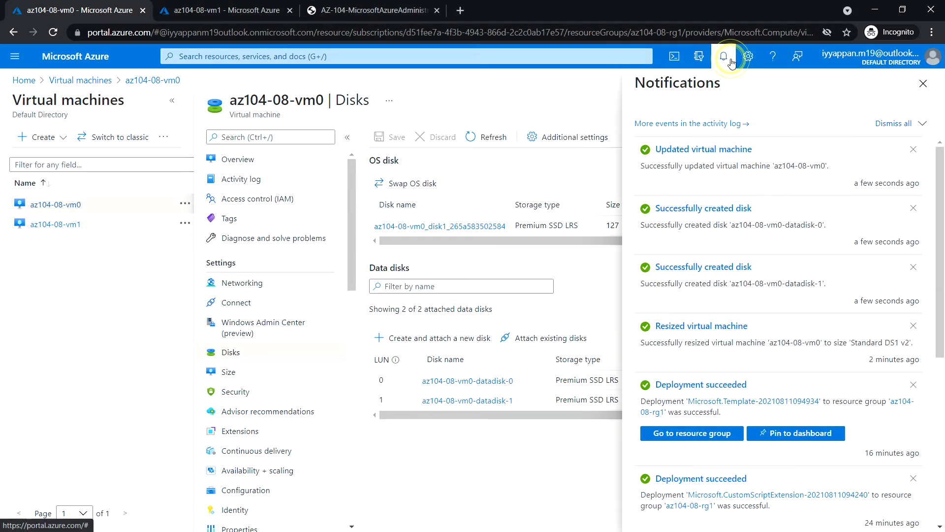
click(924, 83)
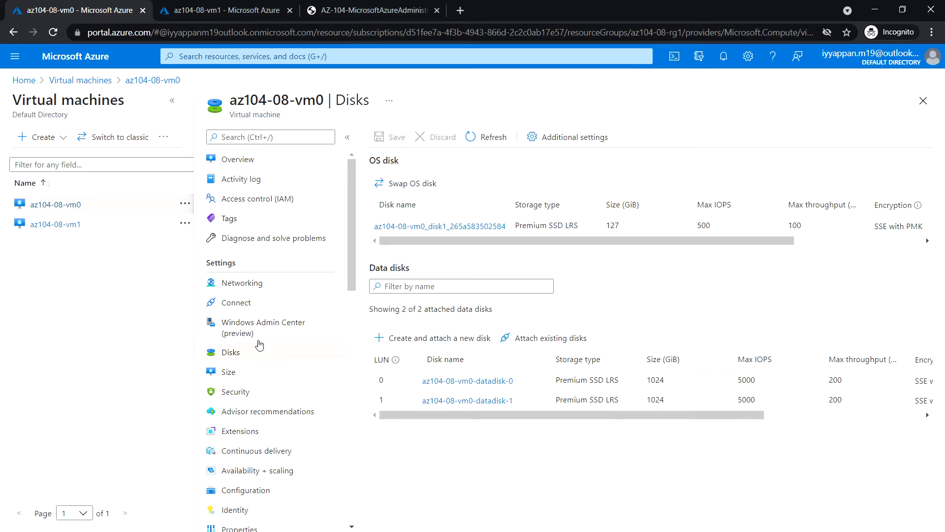
scroll(down, 3)
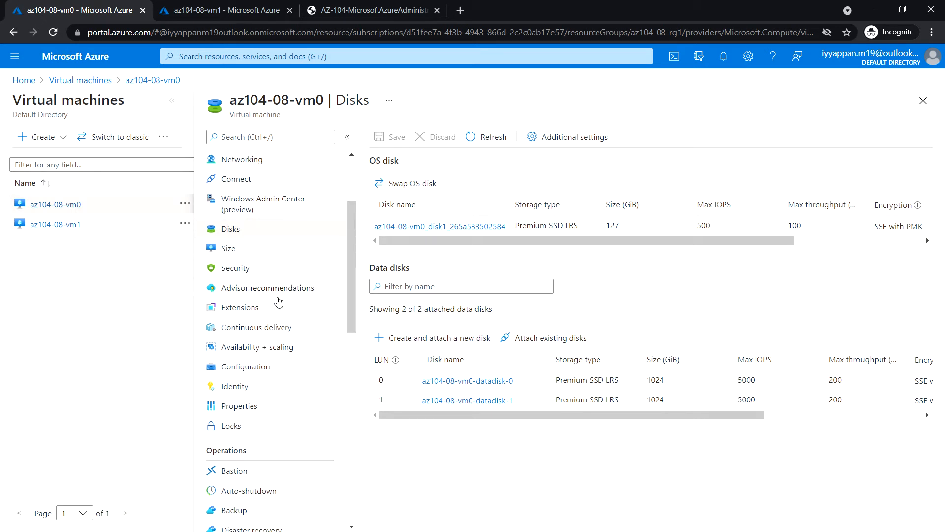
scroll(down, 3)
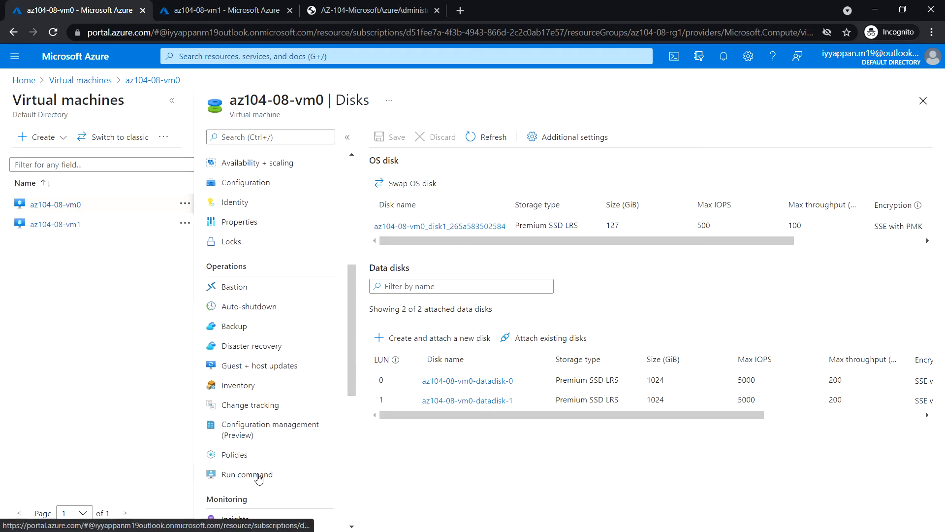
- Under Operations, open Run command and choose RunPowerShellScript for az104-08-vm0
click(246, 475)
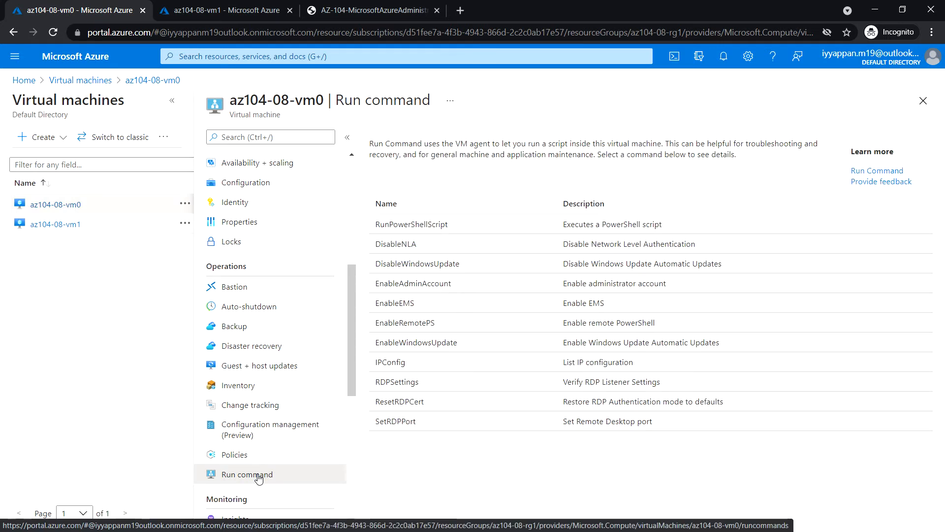
mouse_move(392, 268)
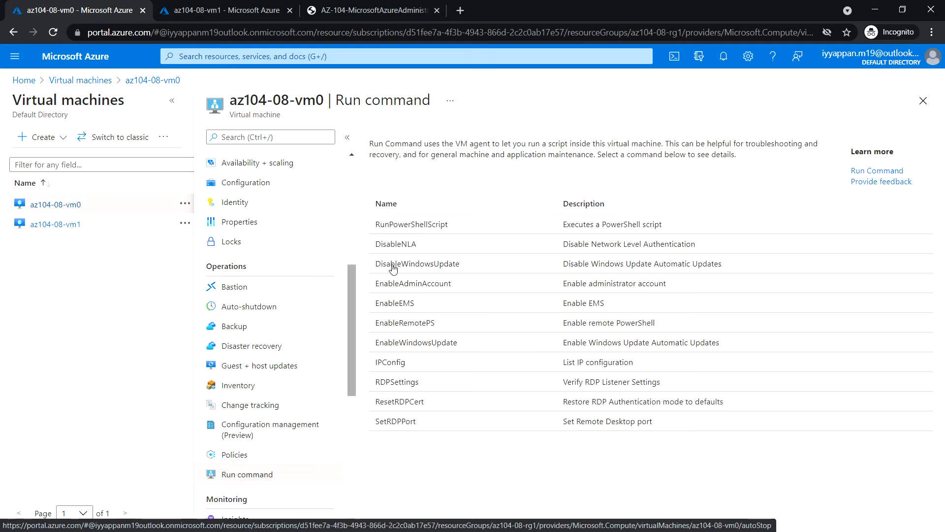
click(411, 225)
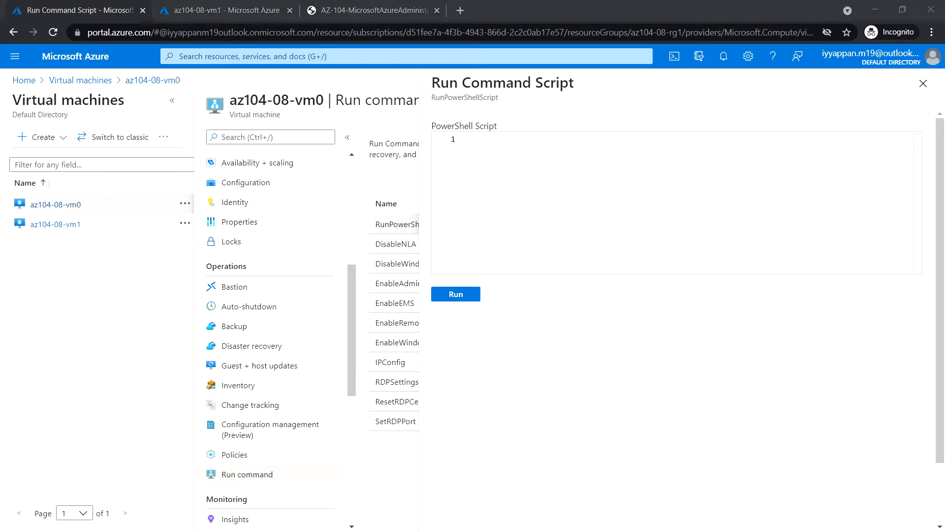
- Run the script creating storagepool1, virtualdisk1 and drive Z:, then close the script pane
click(487, 139)
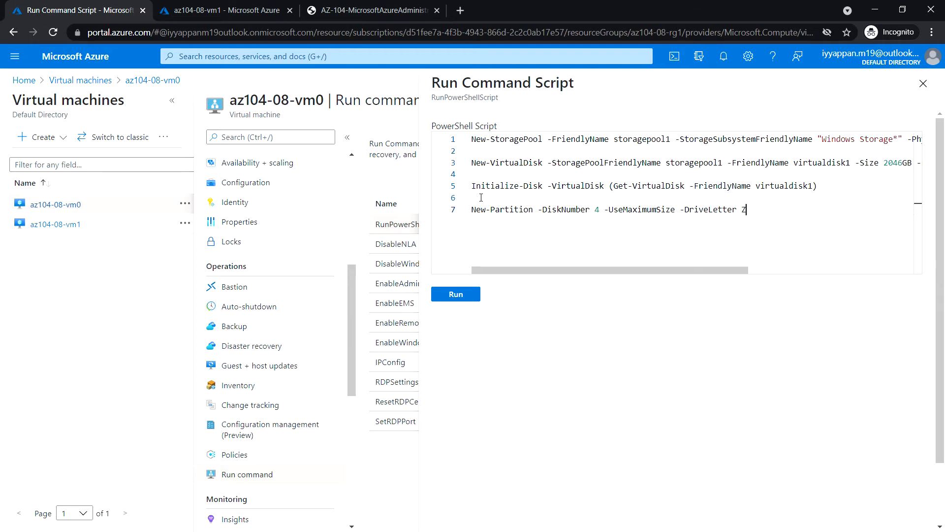
click(455, 293)
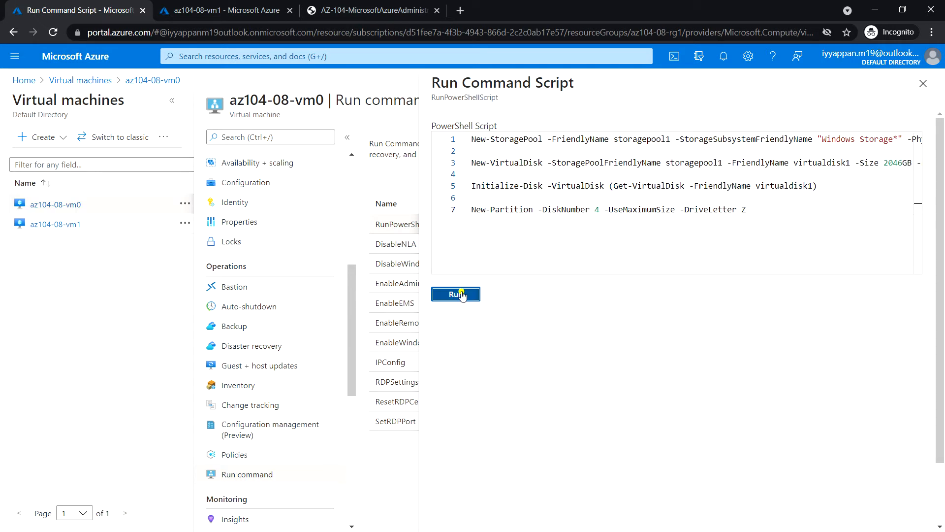
click(455, 294)
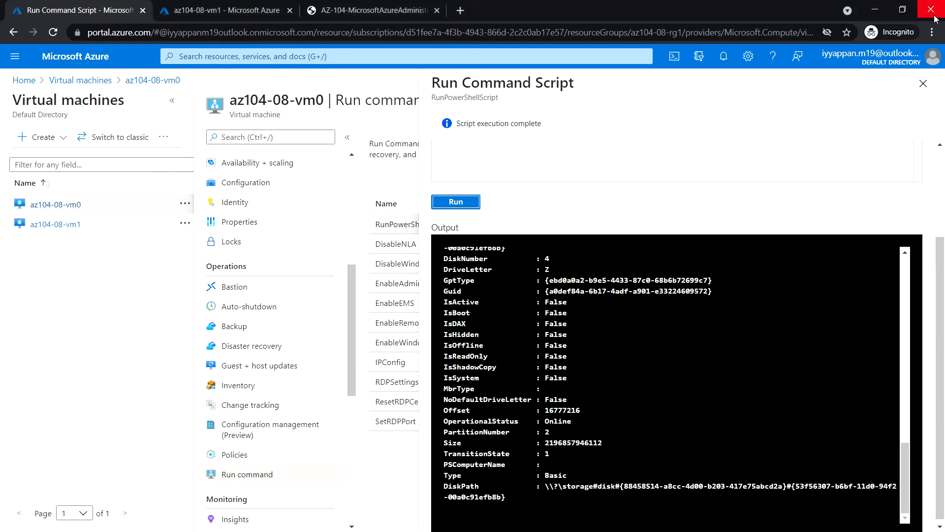
click(924, 83)
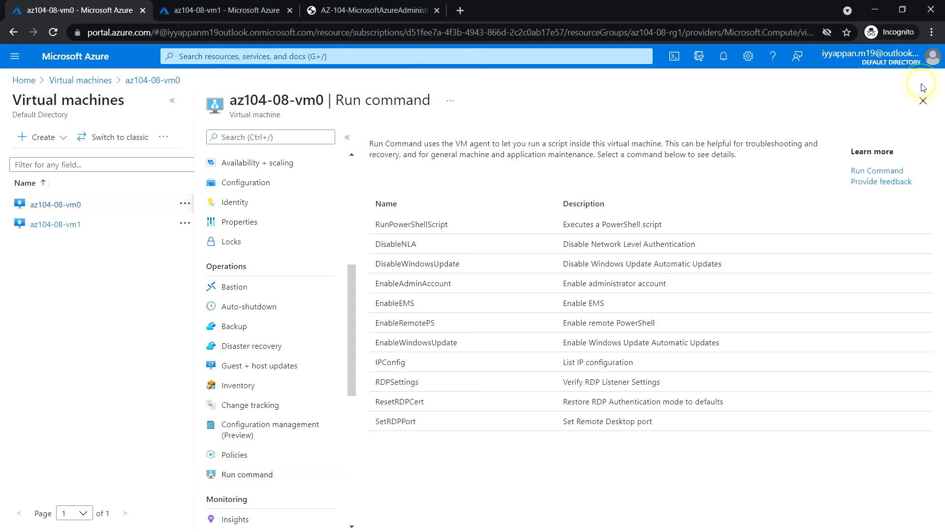
- Switch to az104-08-vm1, open its exported template and start a custom deployment from it
click(55, 224)
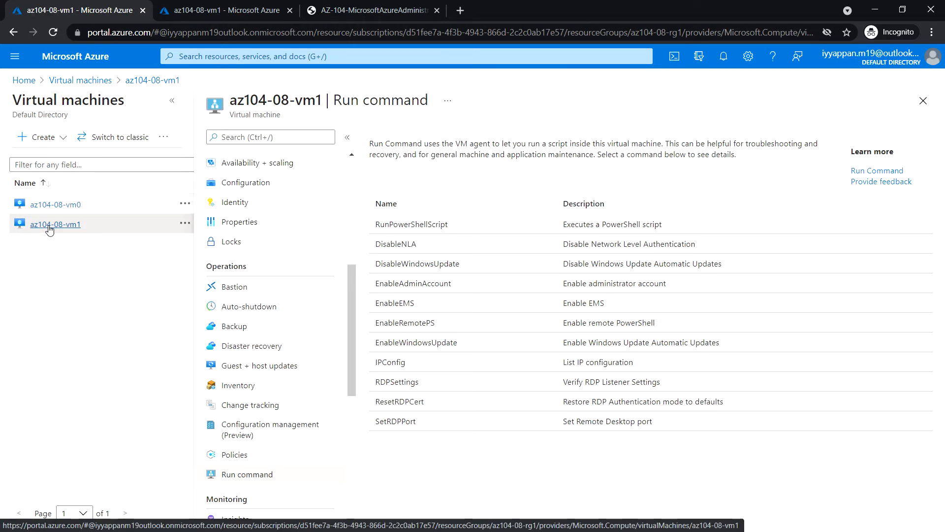
scroll(down, 3)
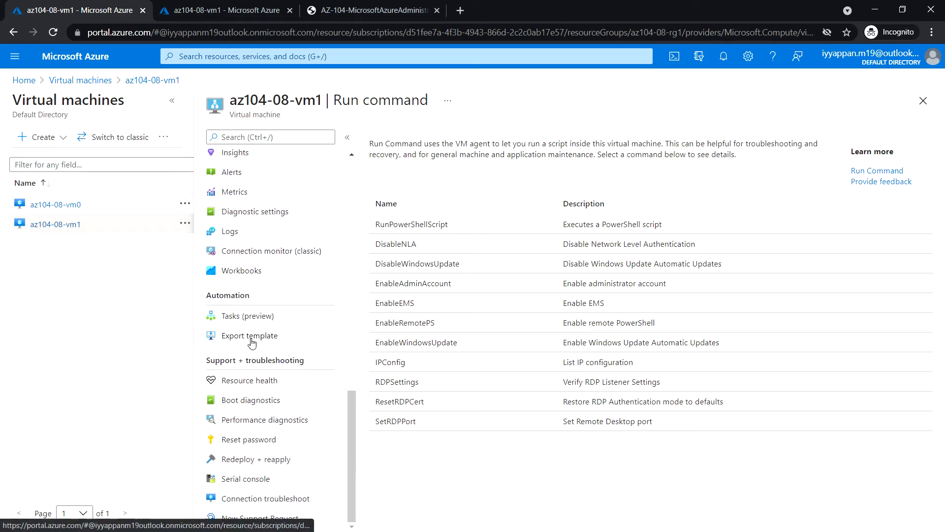
click(250, 335)
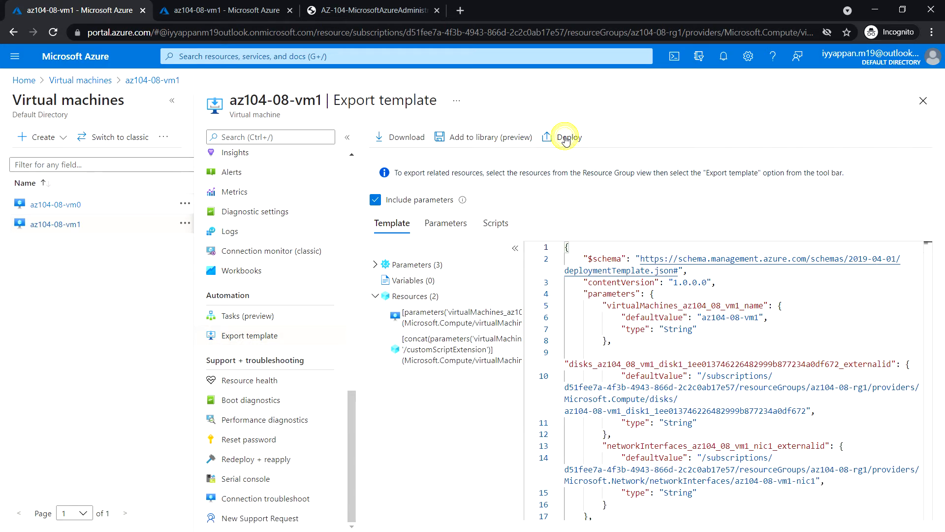
click(566, 136)
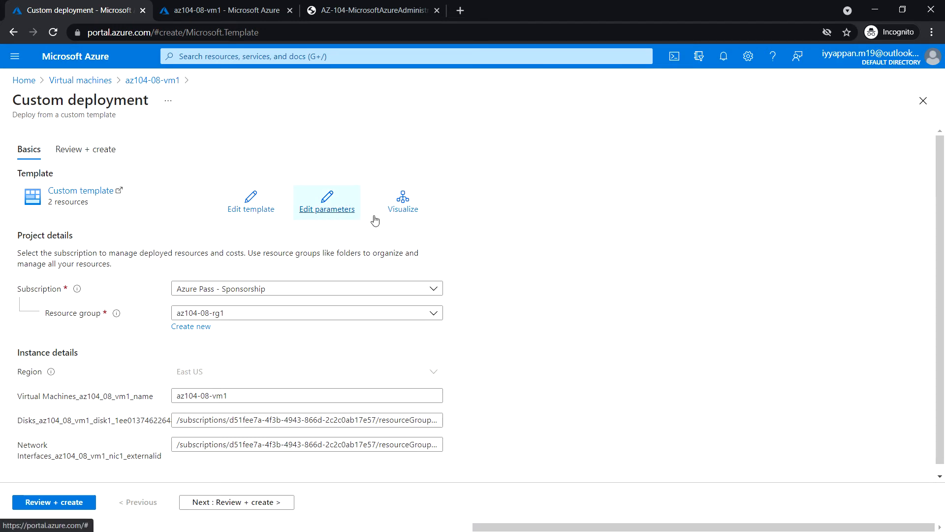
mouse_move(255, 215)
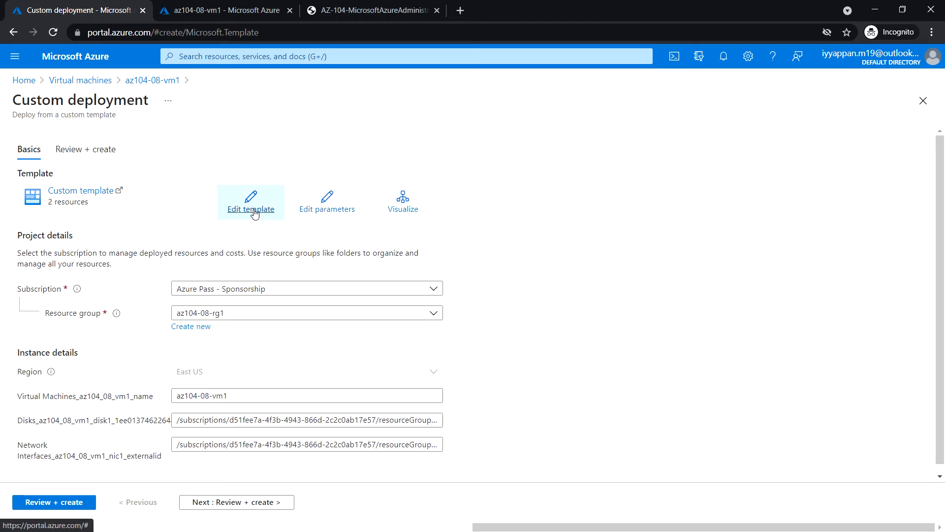
- Edit the deployment template and scroll to its hardwareProfile and storageProfile sections
click(250, 202)
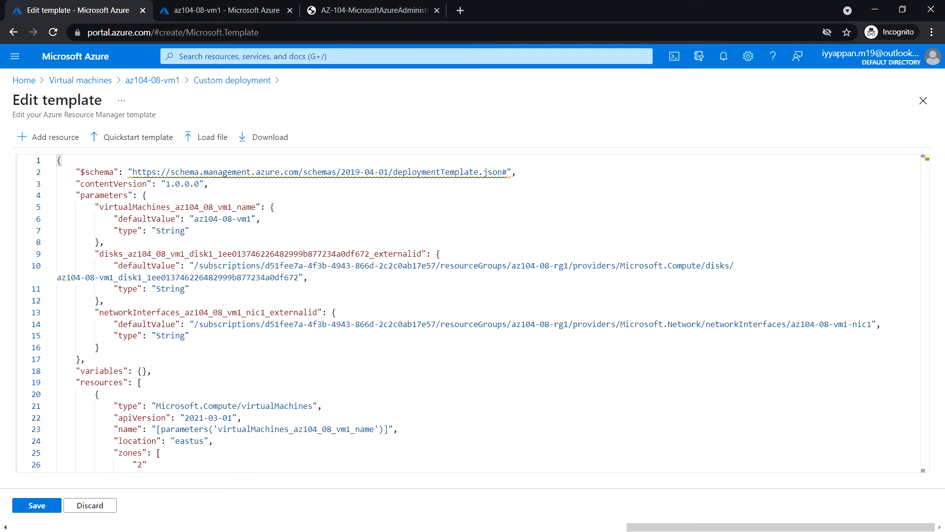
scroll(down, 3)
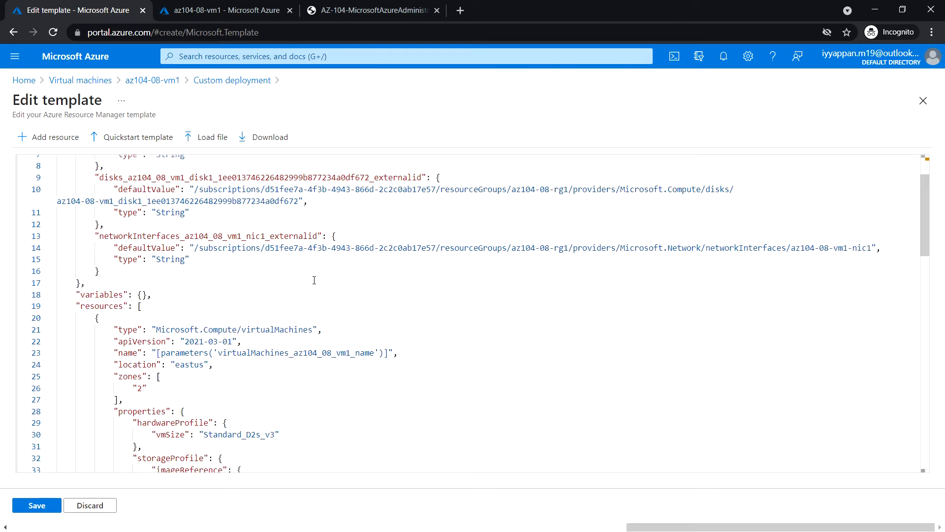
scroll(down, 3)
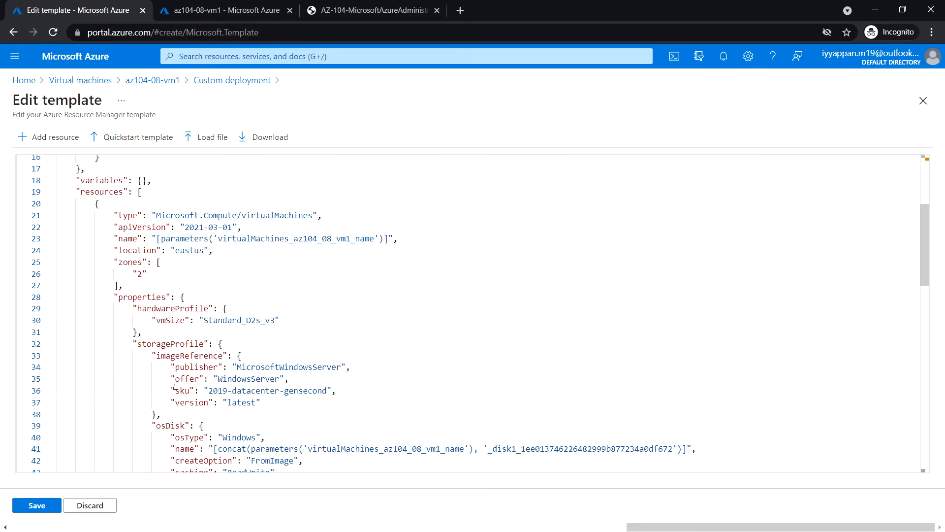
scroll(down, 3)
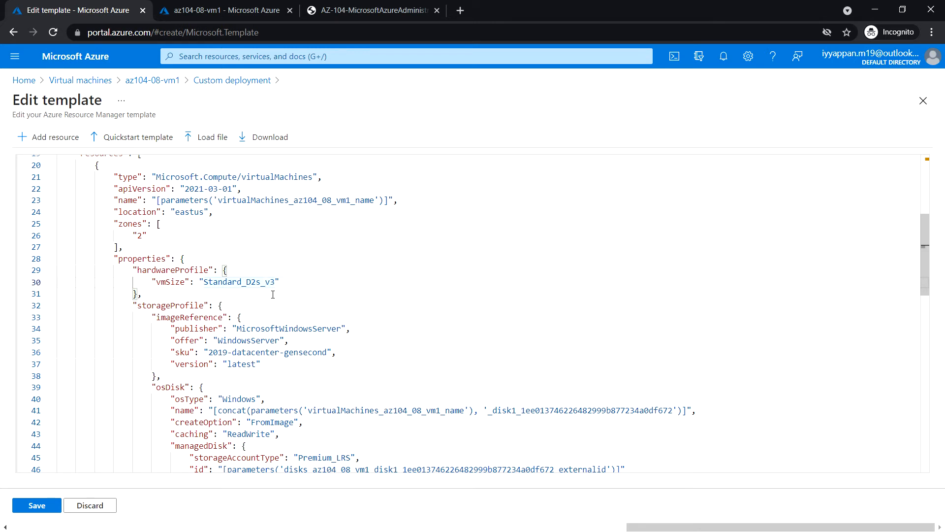
mouse_move(291, 281)
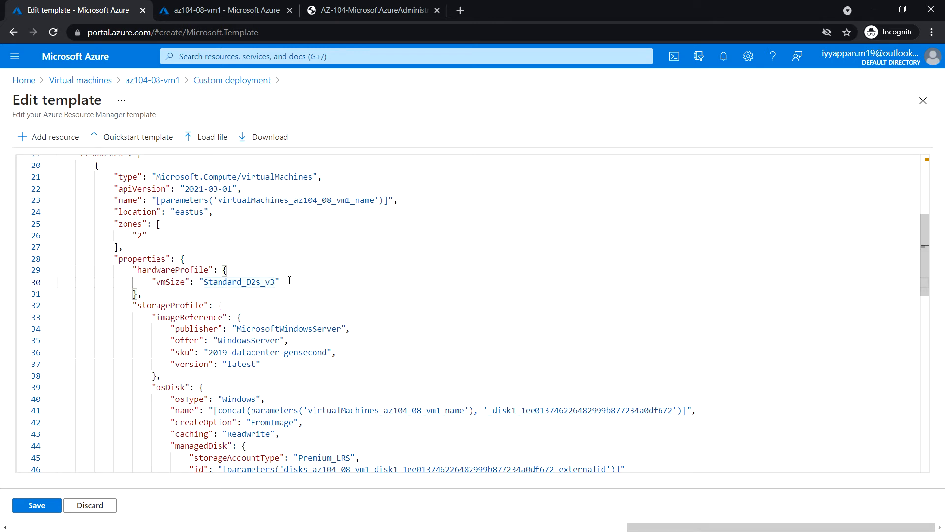
- Edit the vmSize value from Standard_D2s_v3 to Standard_DS1_v2
click(254, 282)
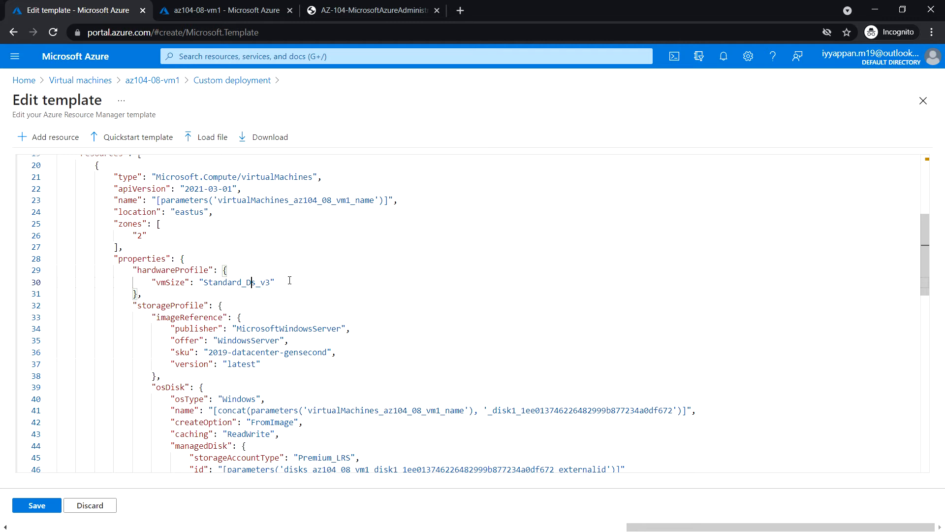
text(1s)
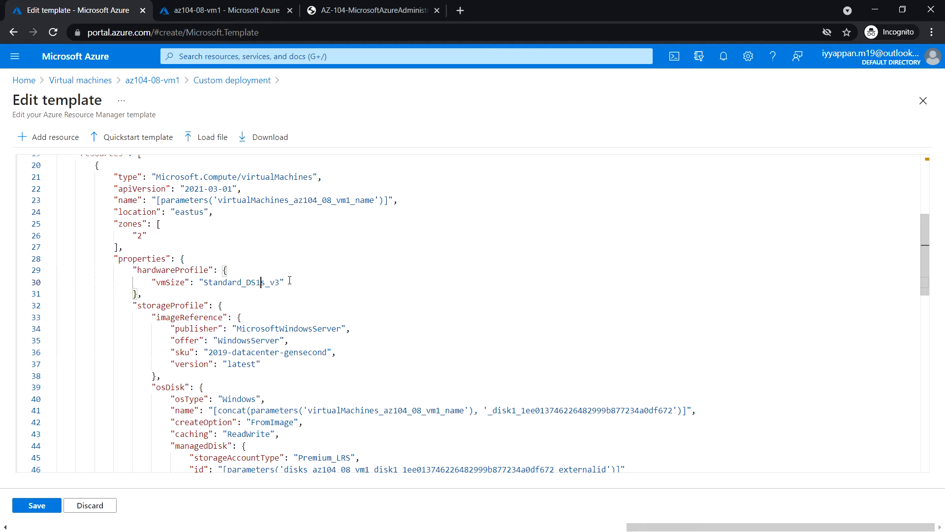
key(Backspace)
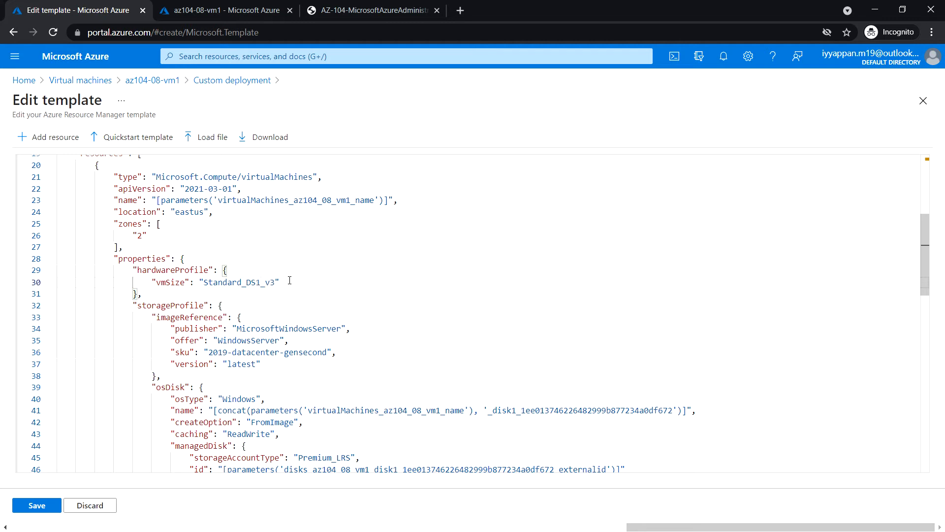
key(Backspace)
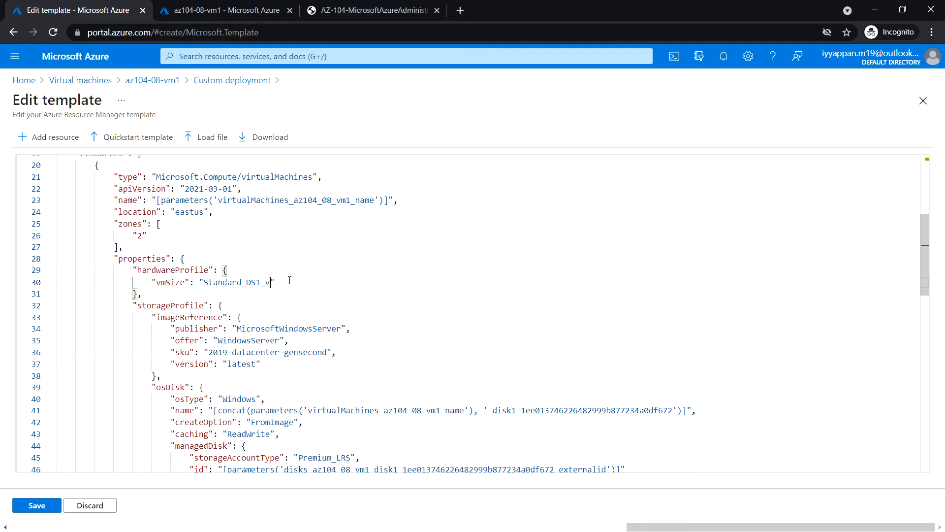
text(2)
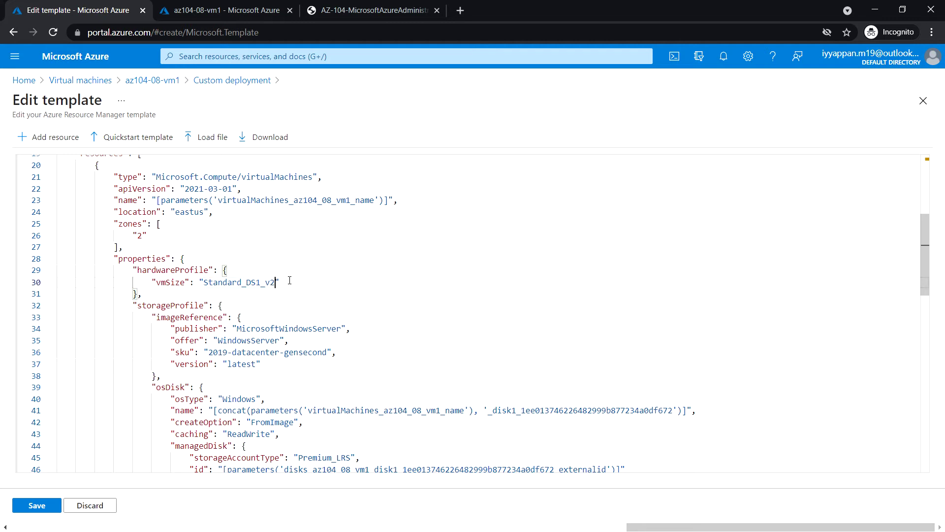
mouse_move(406, 308)
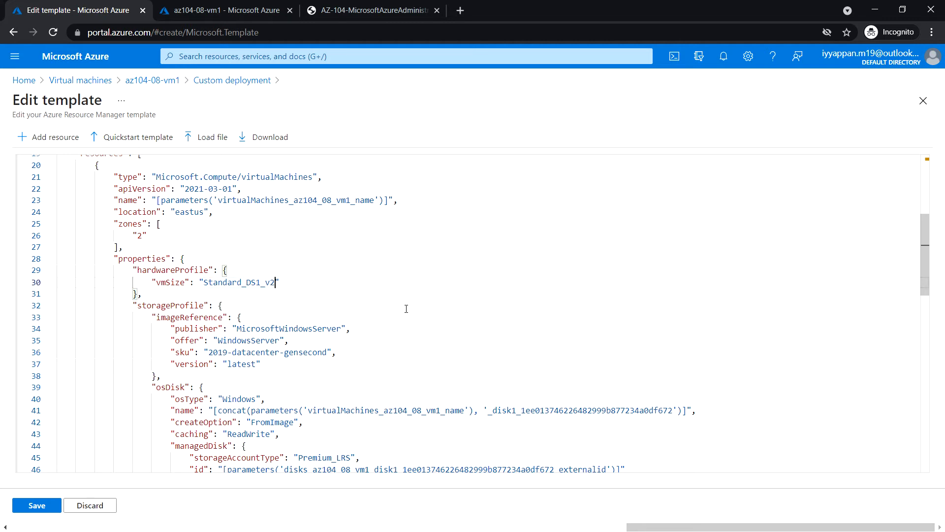
mouse_move(411, 389)
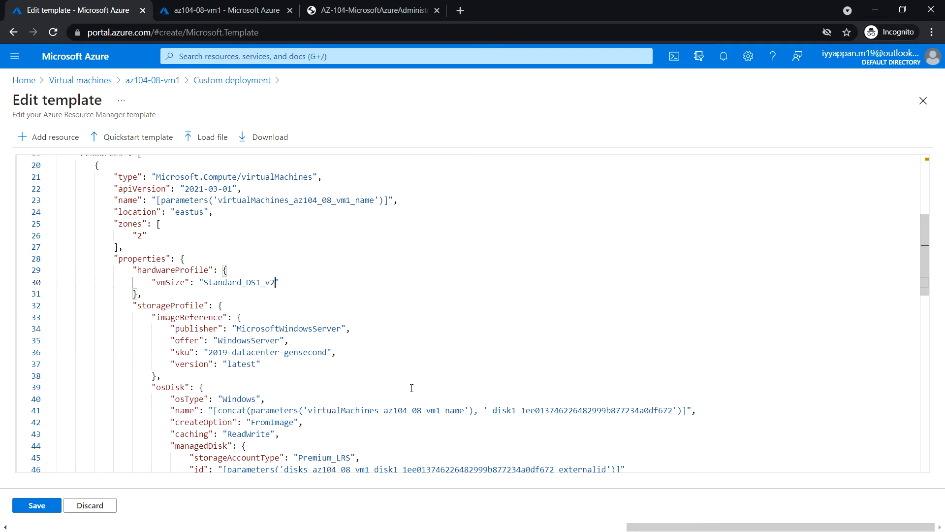
scroll(down, 3)
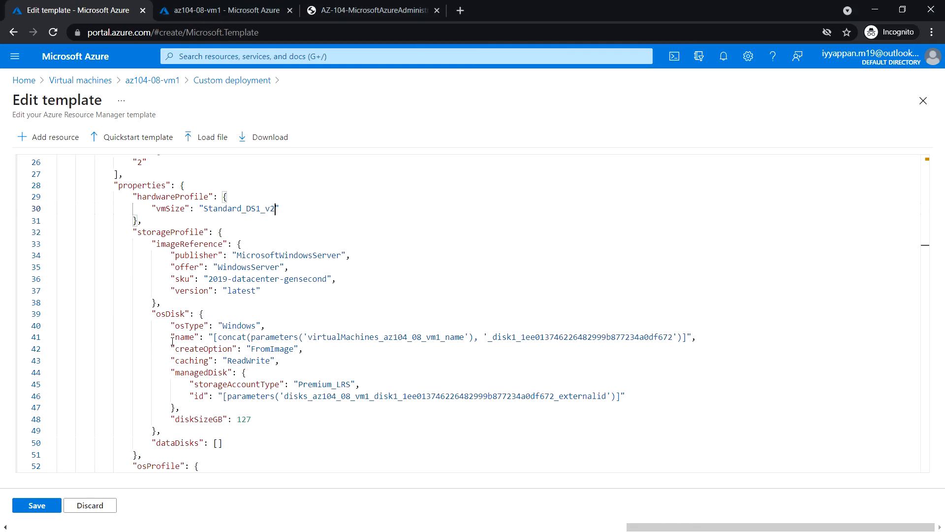
- Locate the empty dataDisks list and select the entire template text for copying to Notepad
scroll(down, 3)
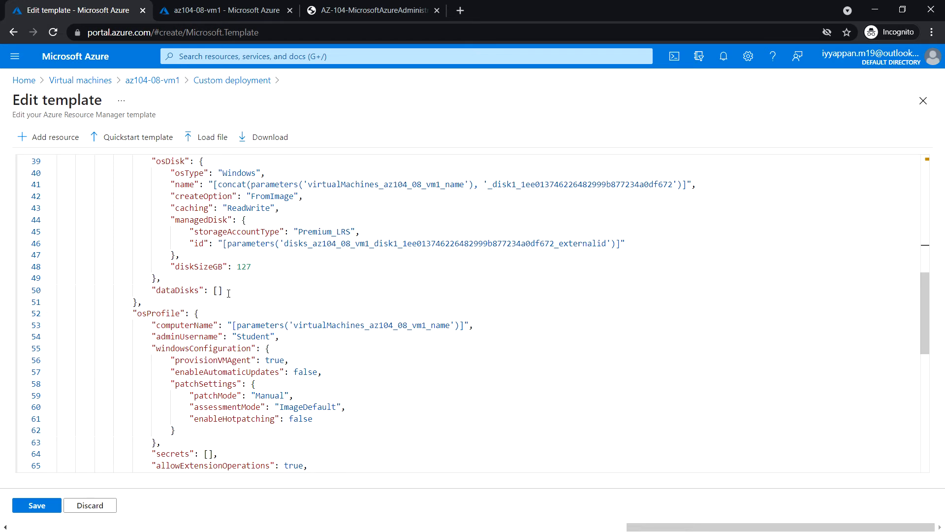
click(217, 289)
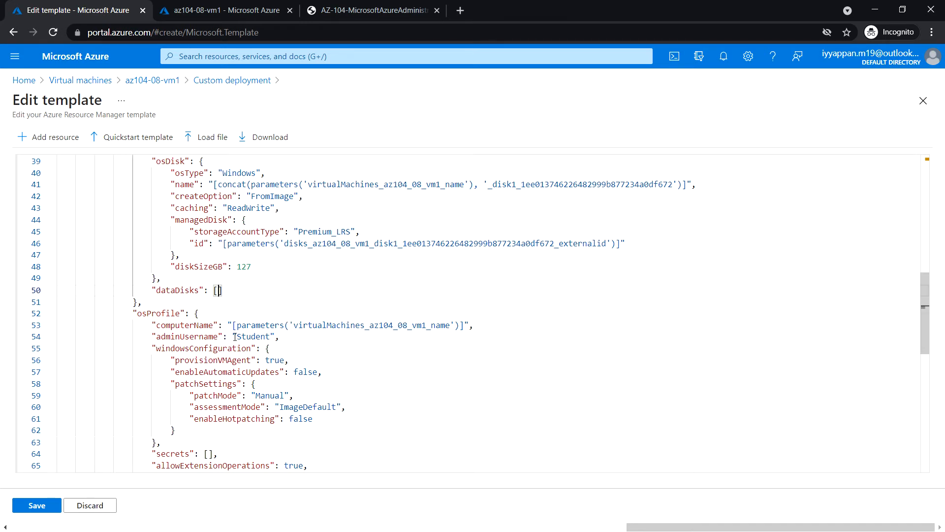
scroll(up, 3)
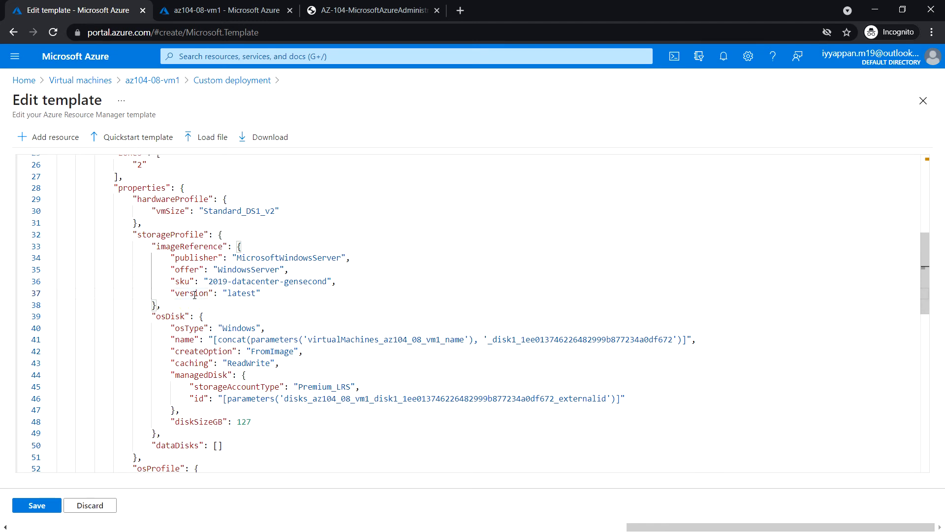
key(Ctrl+a)
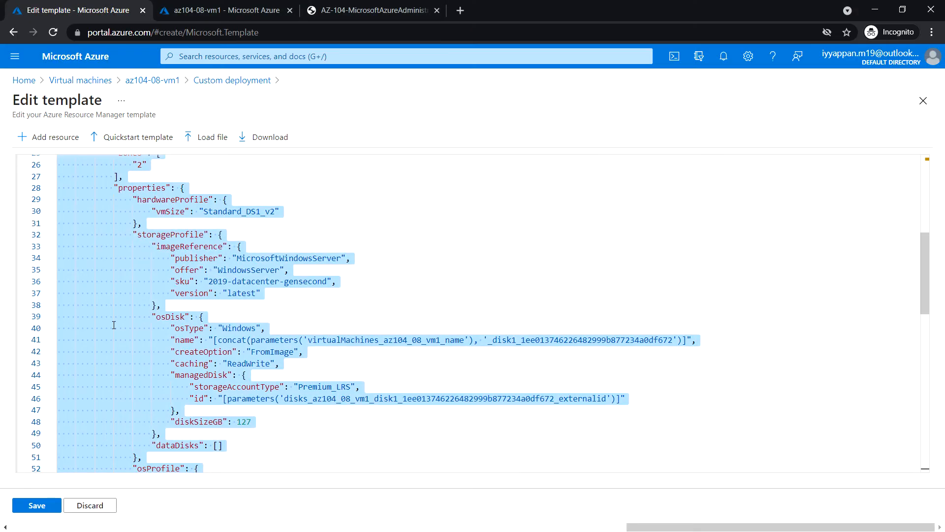
scroll(down, 3)
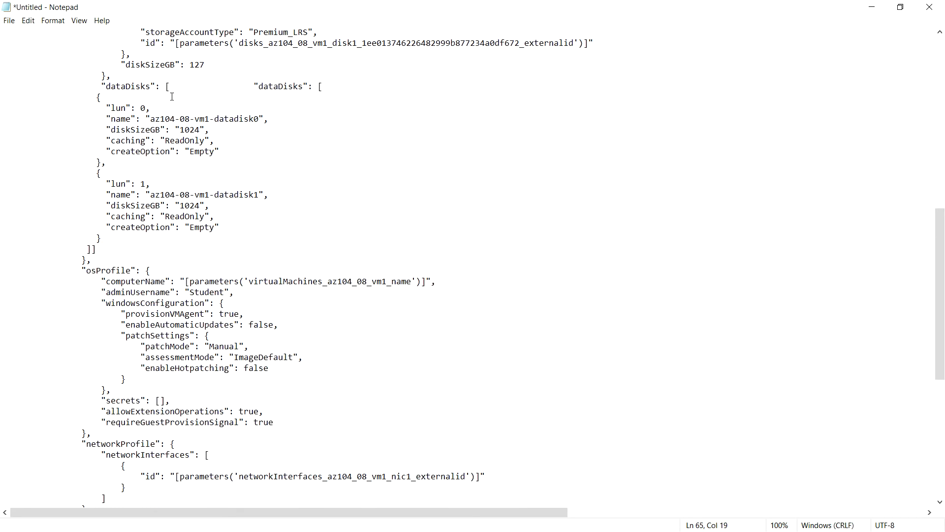
mouse_move(166, 179)
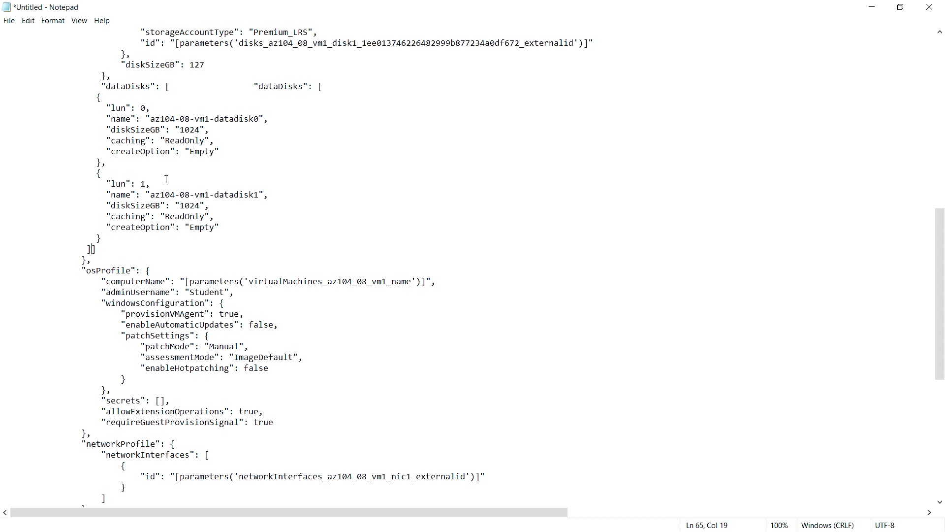
mouse_move(260, 108)
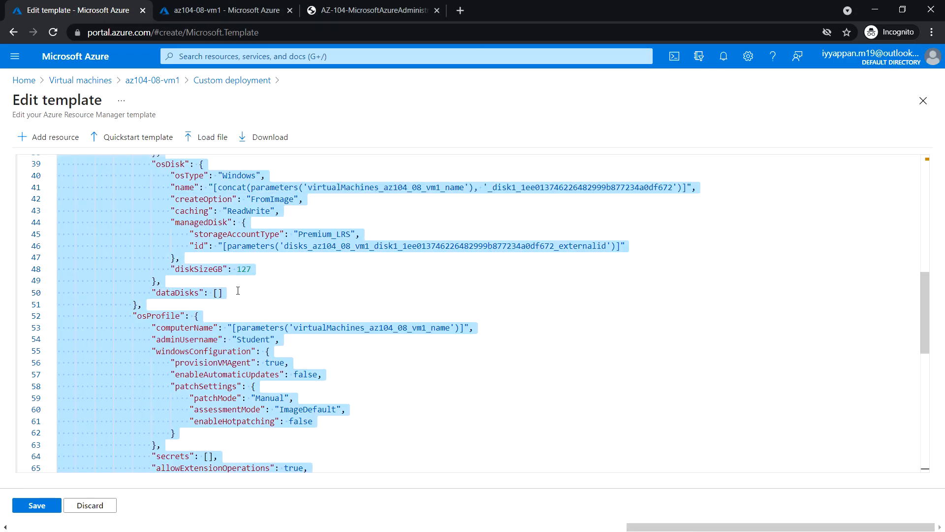
- Attempt to save the edited template JSON, which raises an 'Error parsing template' comma-expected error
scroll(down, 3)
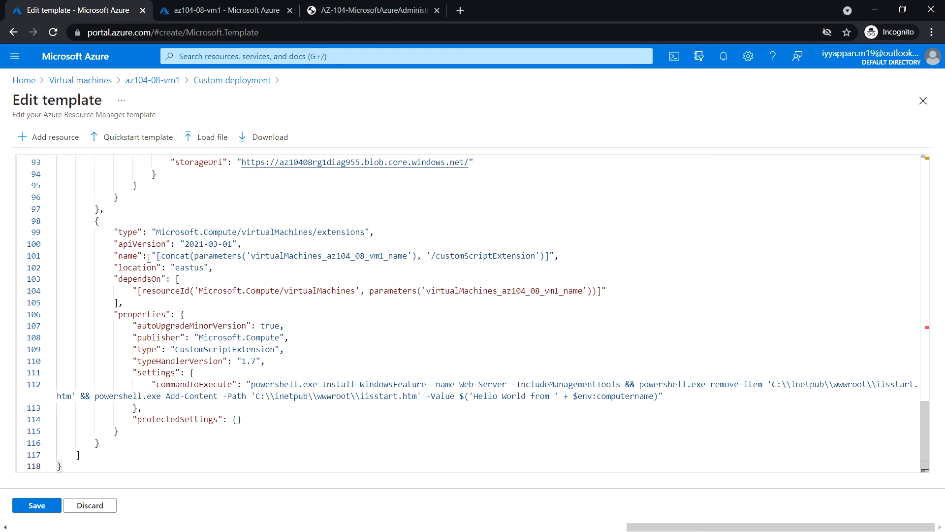
click(35, 505)
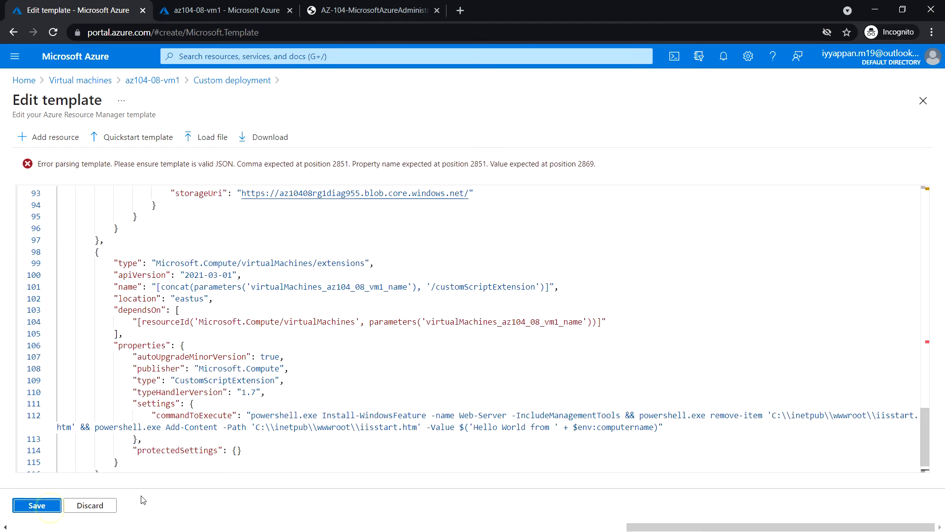
mouse_move(126, 176)
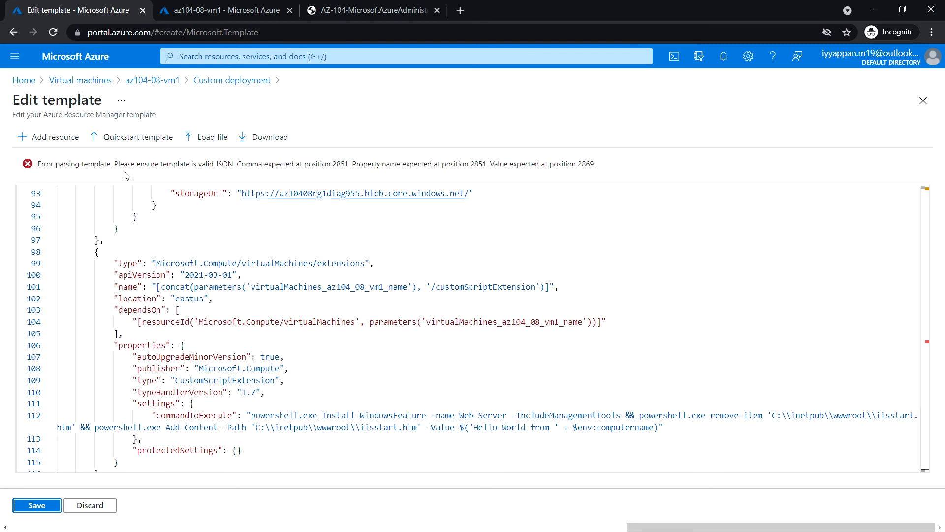
mouse_move(160, 172)
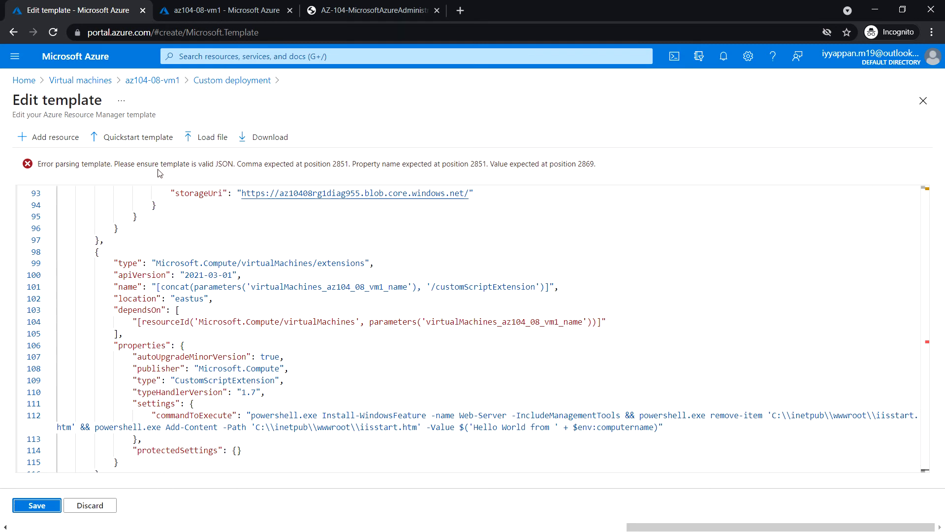
mouse_move(250, 179)
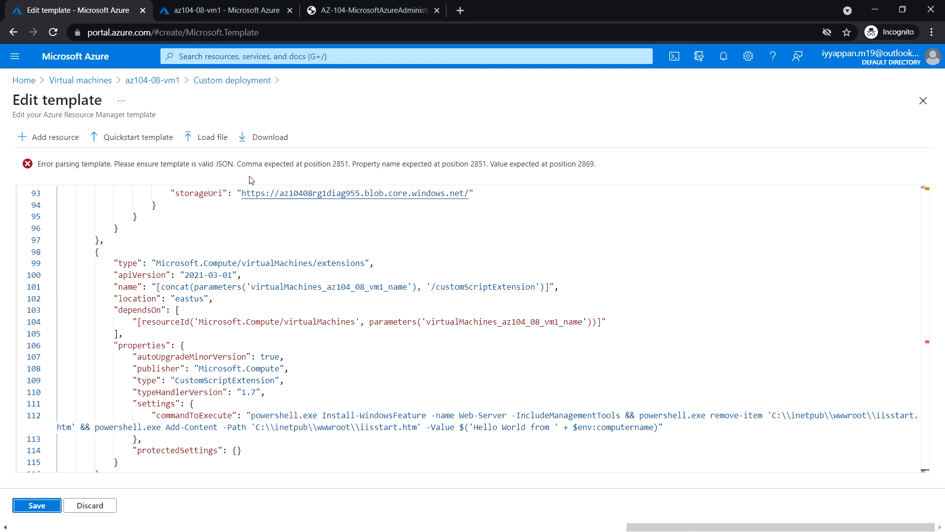
mouse_move(302, 172)
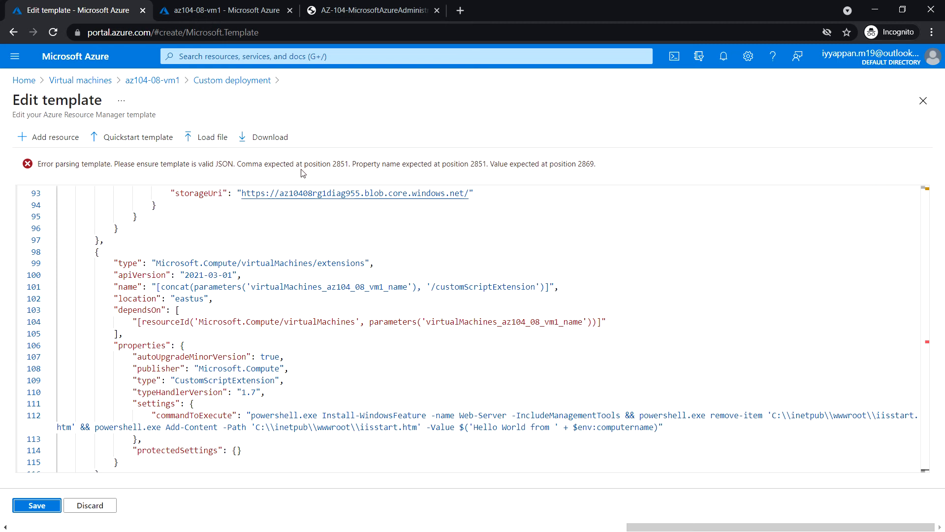
mouse_move(232, 413)
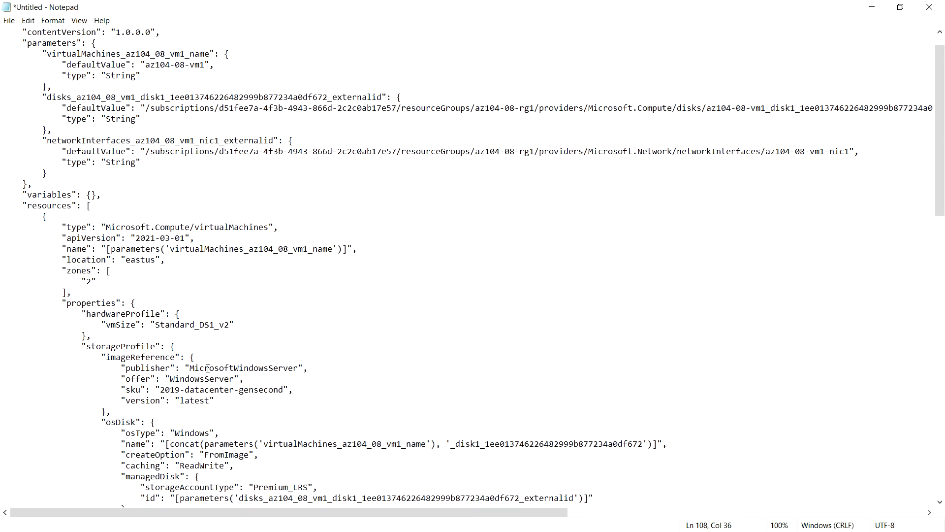
scroll(down, 3)
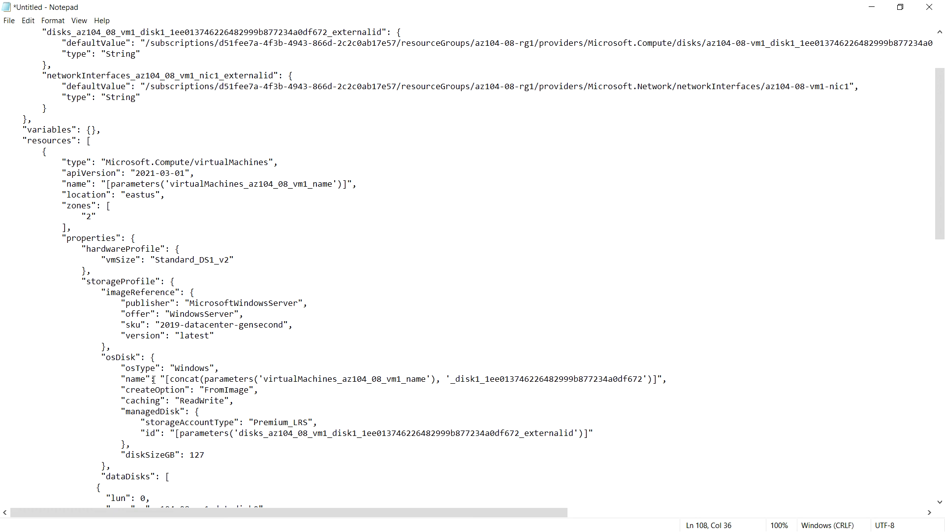
scroll(down, 3)
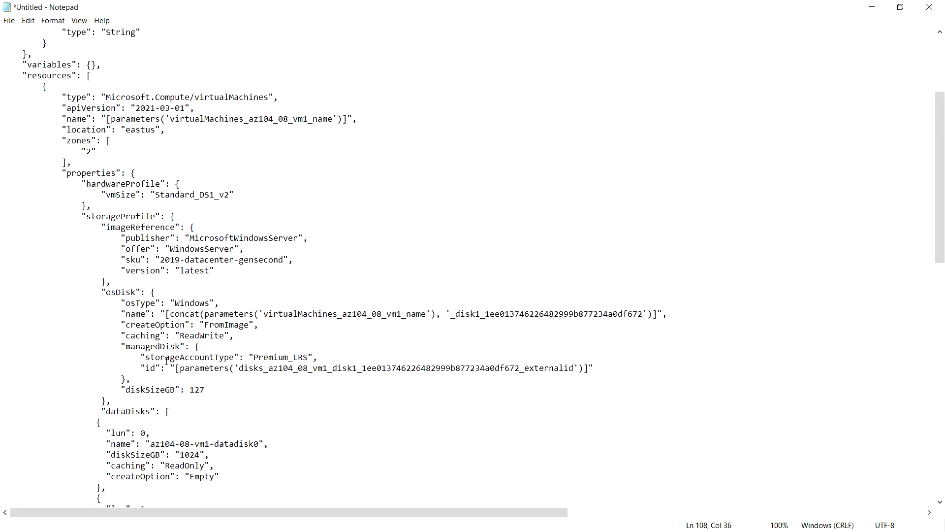
scroll(down, 3)
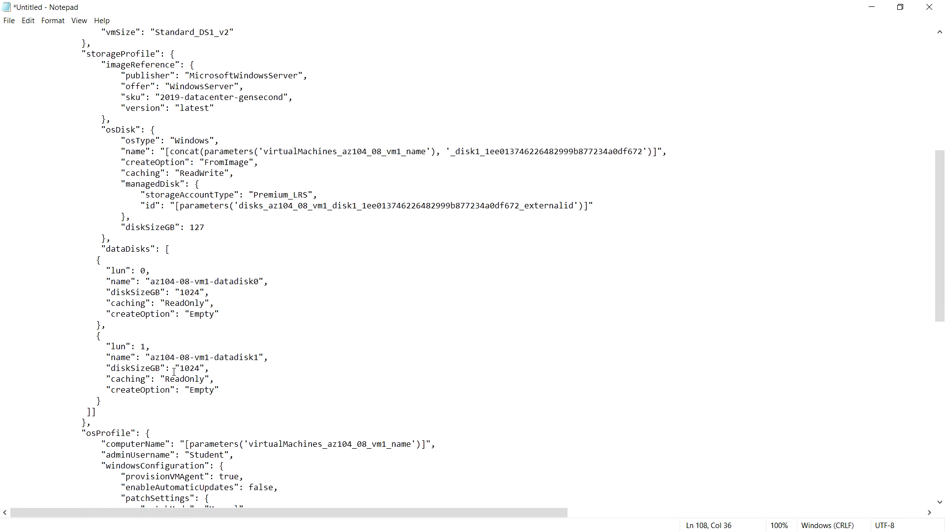
click(101, 410)
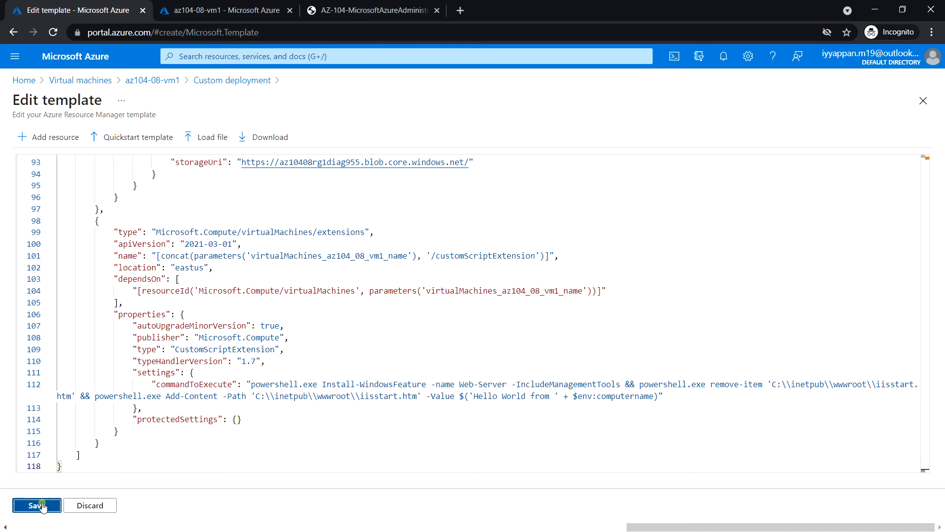
- Save the az104-08-vm1 template, pass review validation and create the custom deployment to az104-08-rg1
click(37, 506)
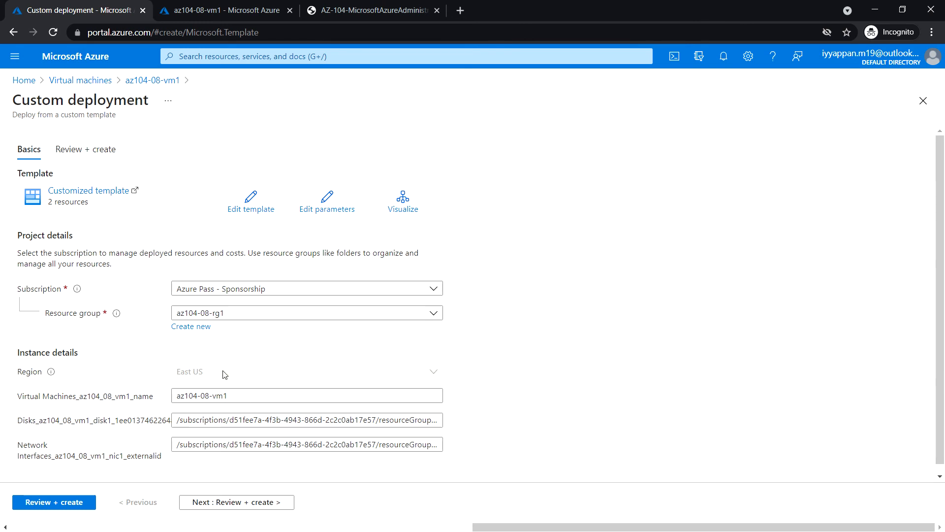
mouse_move(58, 509)
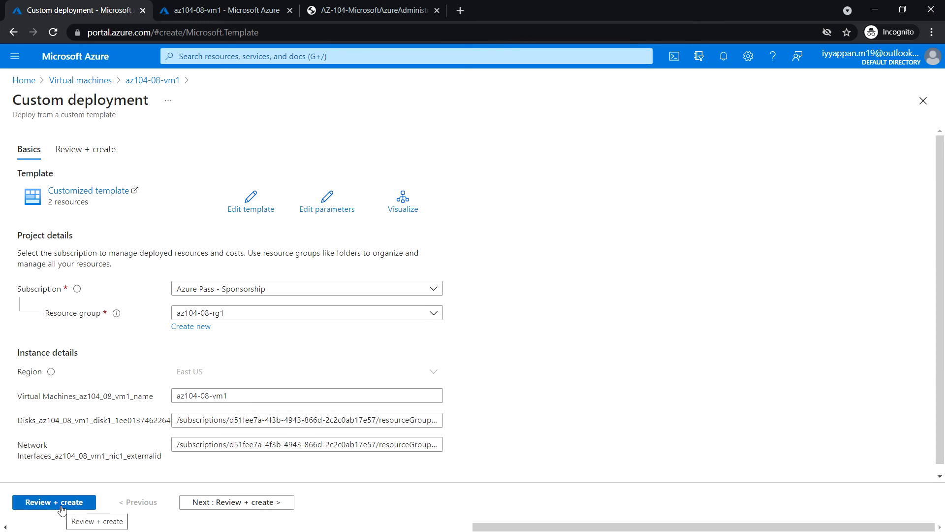
click(54, 501)
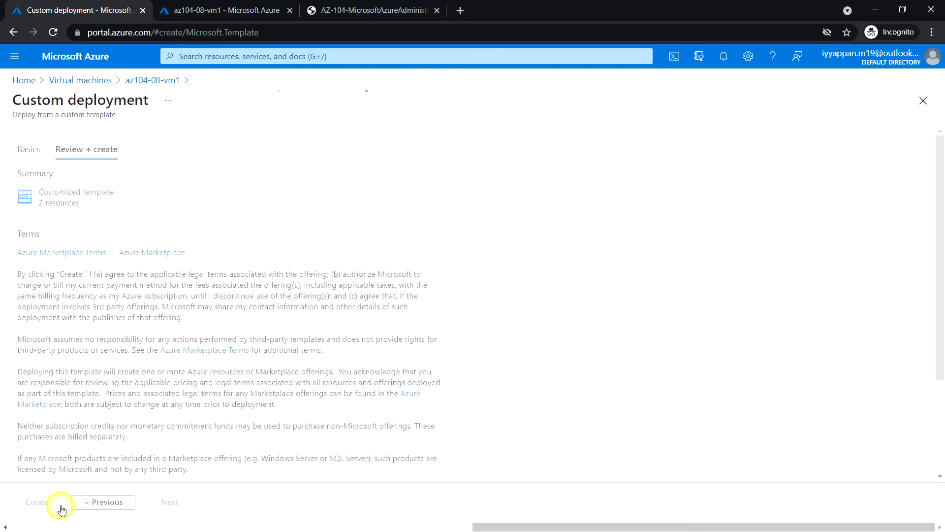
click(16, 512)
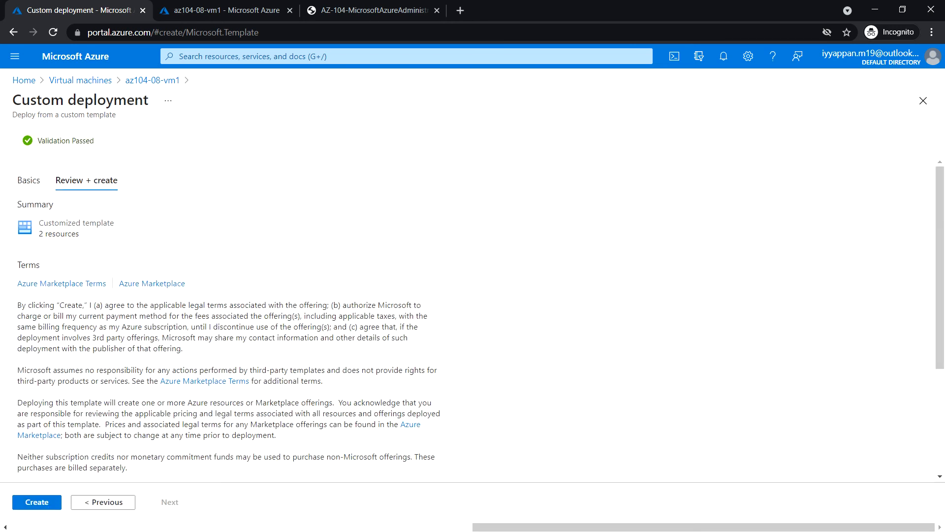
mouse_move(211, 294)
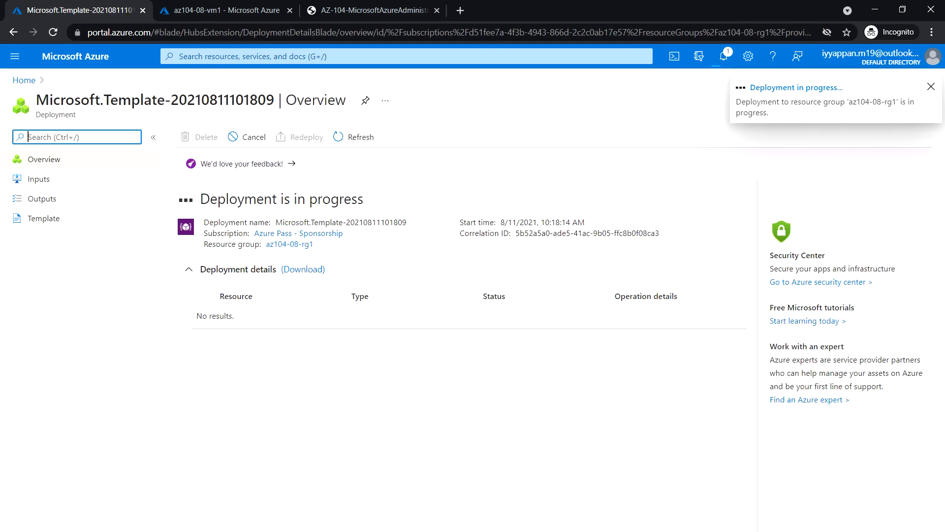
- Dismiss the deployment-complete notification and return to the Azure portal home page
click(932, 85)
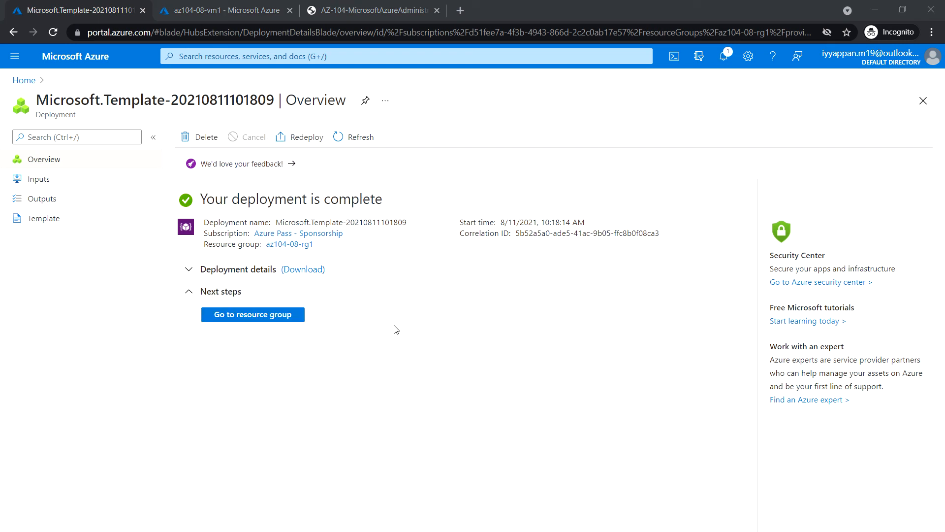
mouse_move(500, 199)
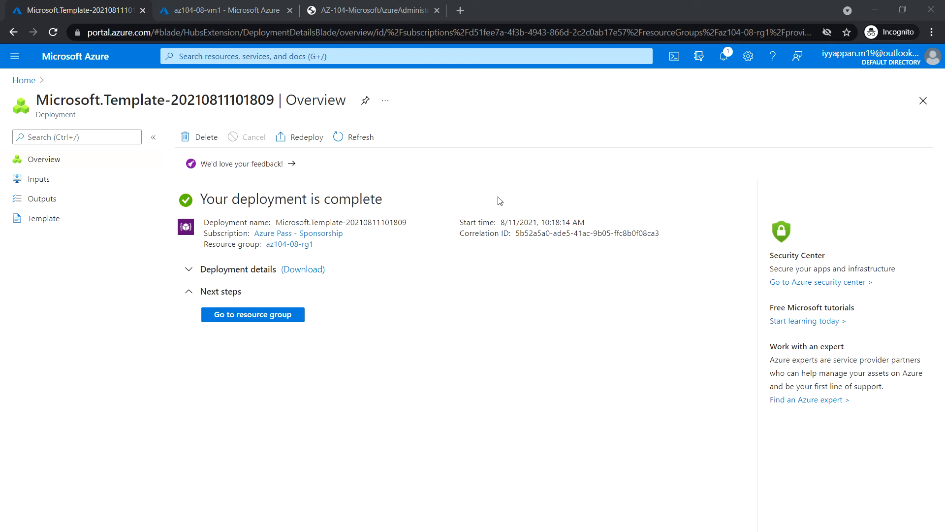
click(100, 63)
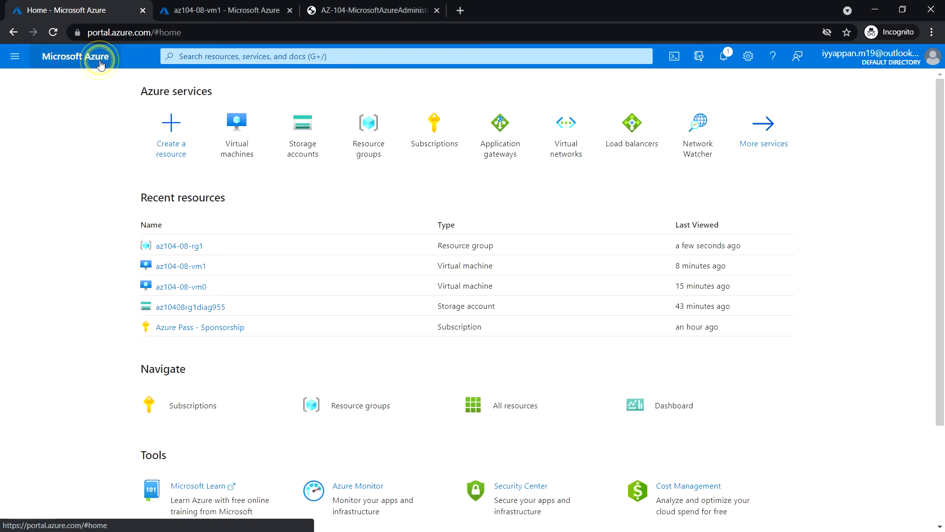
- Navigate from Virtual machines to az104-08-vm1 and show its Run command page
click(236, 122)
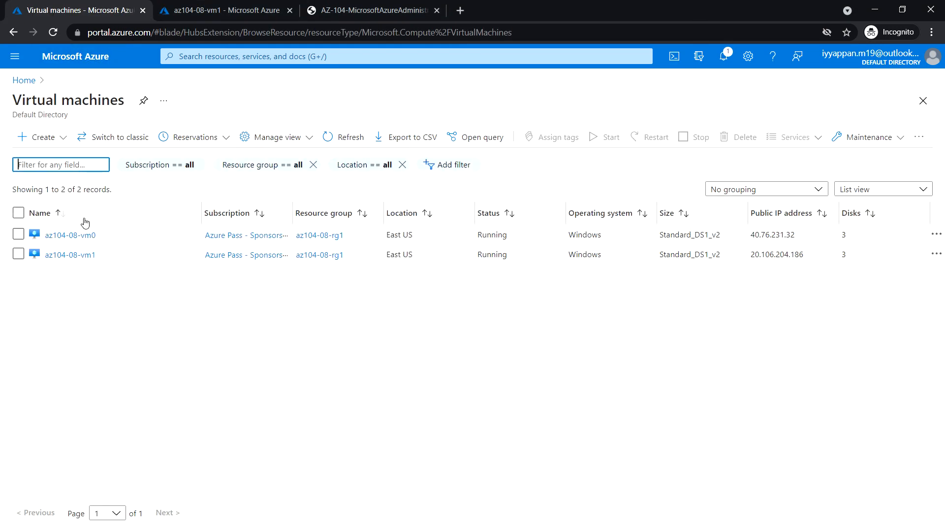
click(70, 254)
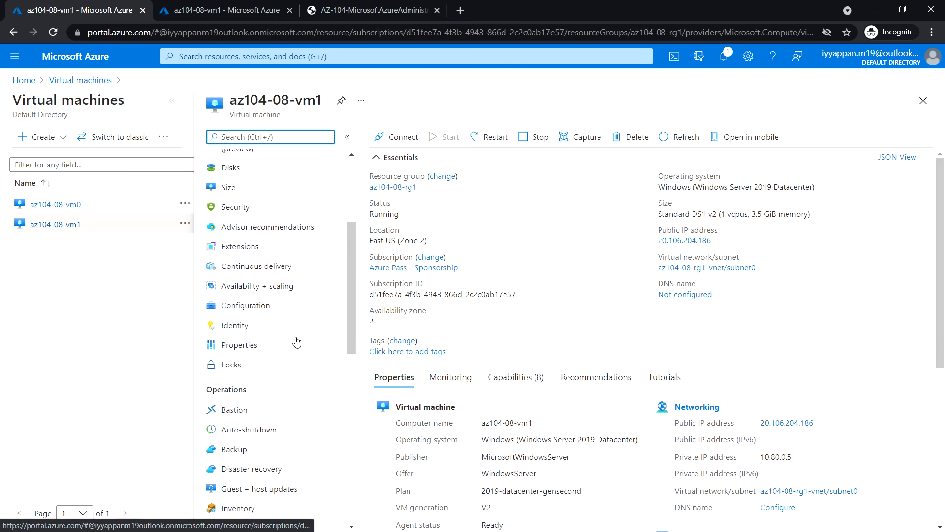
scroll(down, 3)
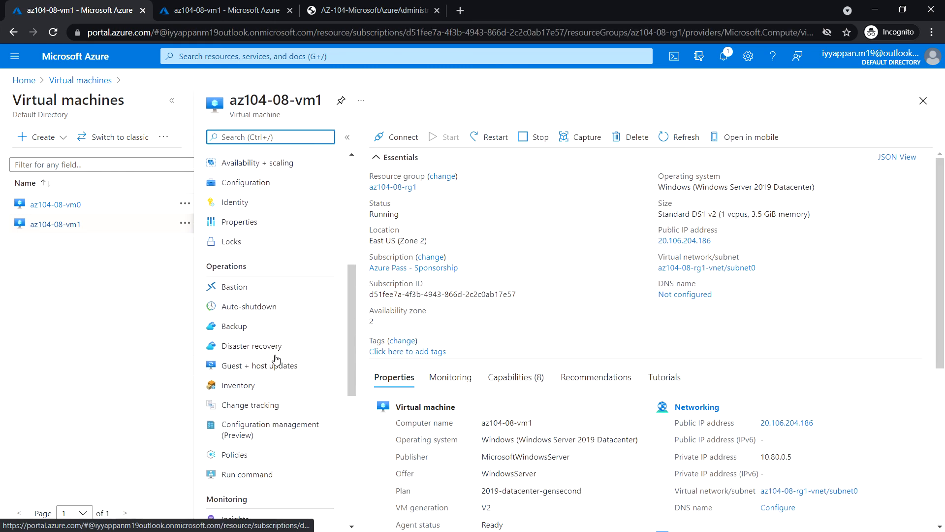
scroll(down, 3)
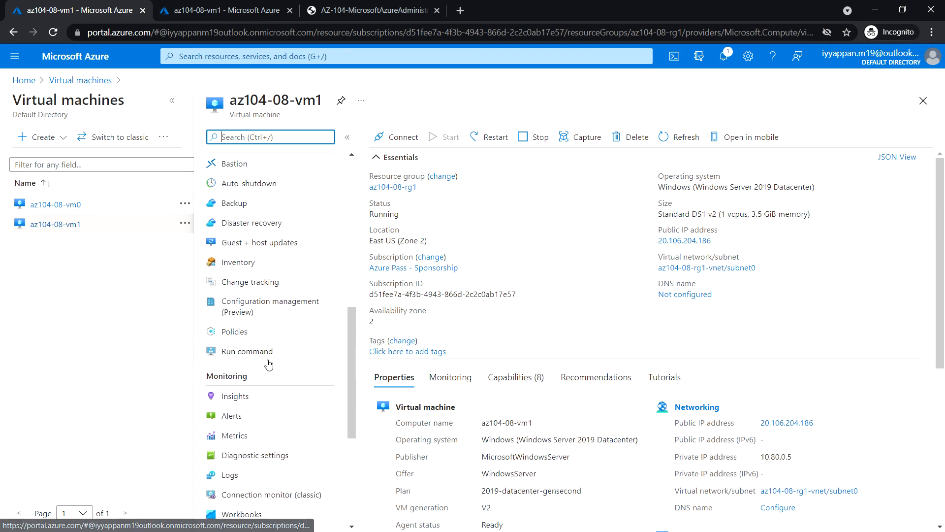
click(247, 350)
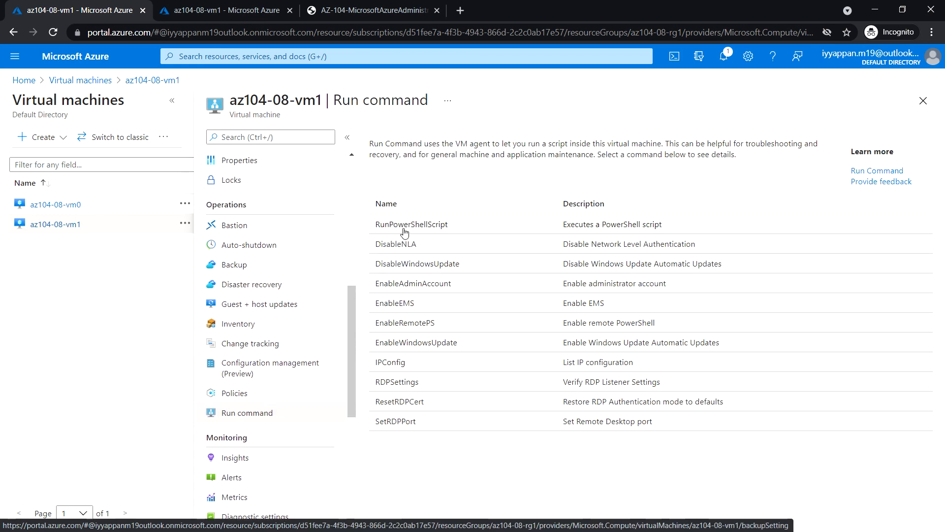
- Run the storage pool script via RunPowerShellScript on az104-08-vm1, completing with drive Z, then close the results
click(412, 224)
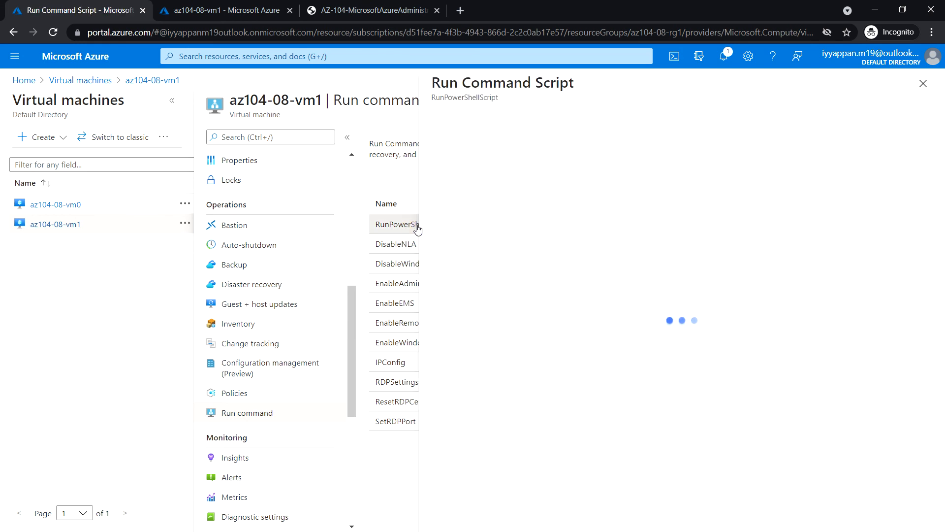
click(394, 225)
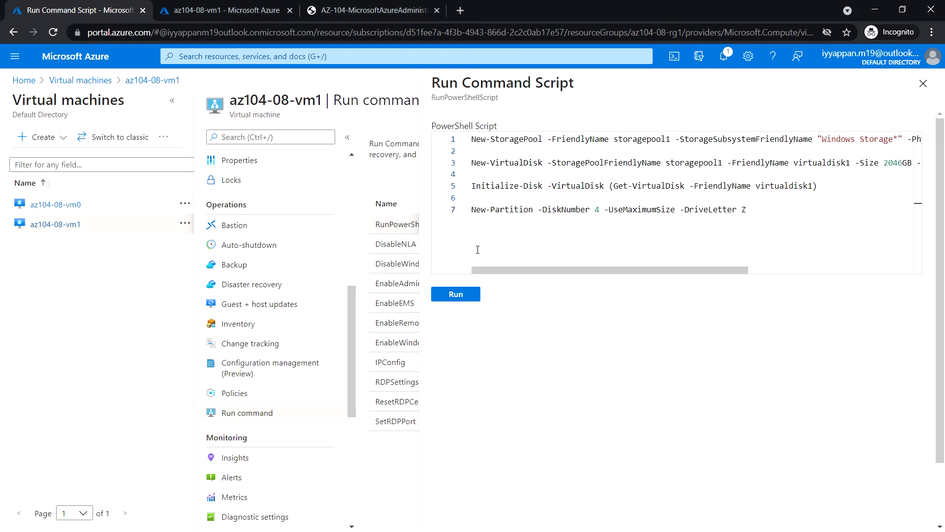
click(455, 293)
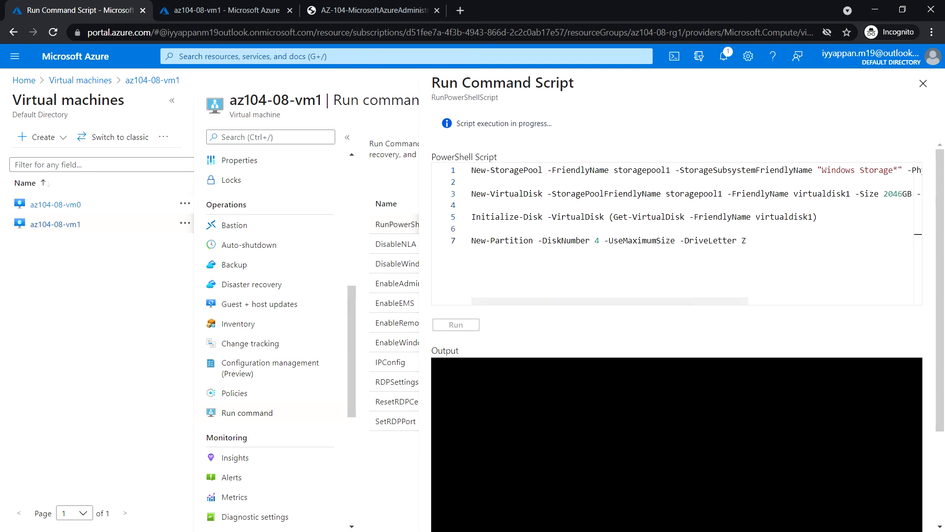
mouse_move(560, 360)
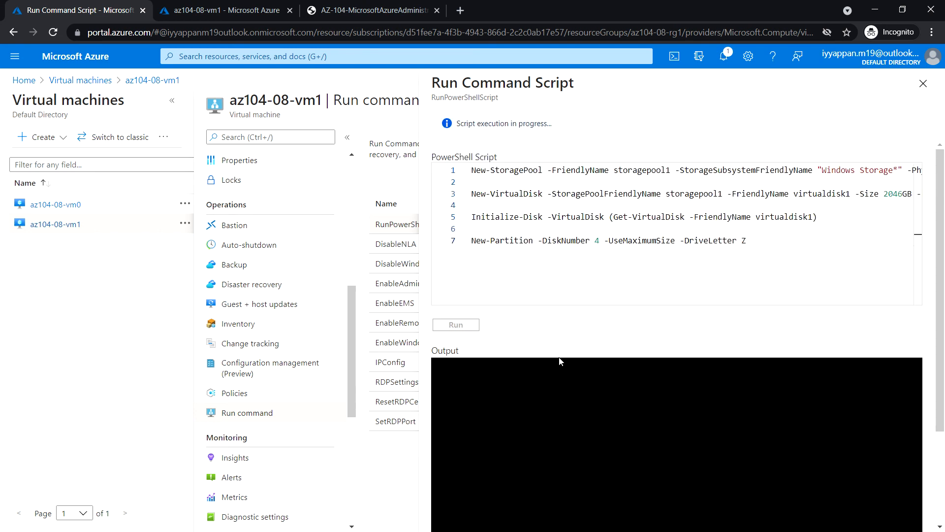
mouse_move(579, 349)
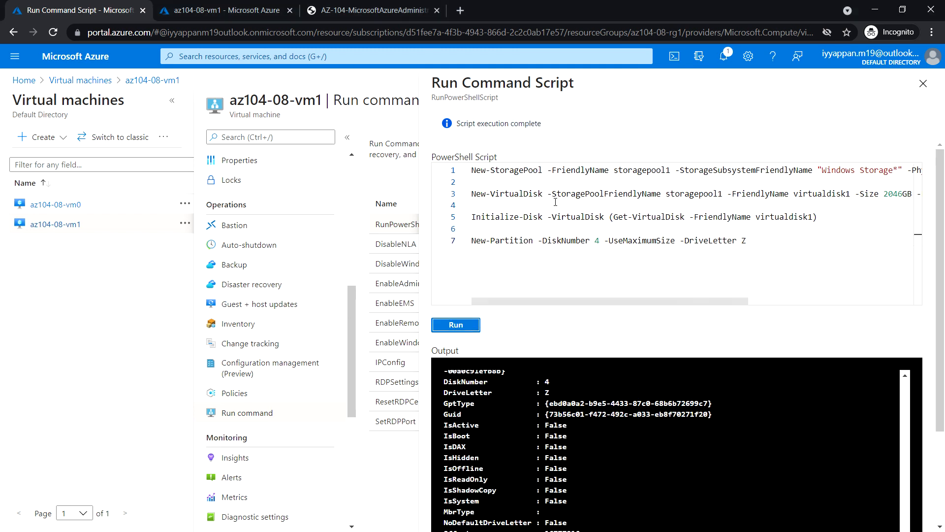
click(924, 83)
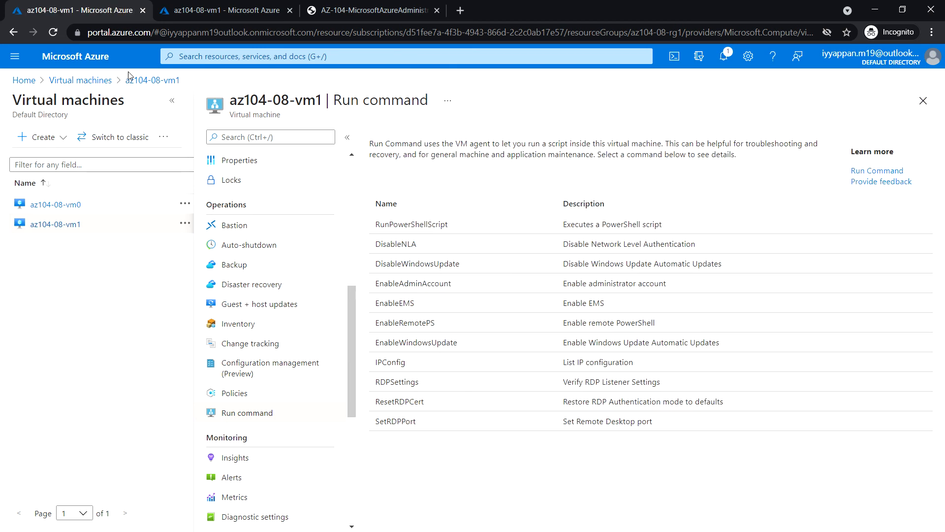
mouse_move(75, 64)
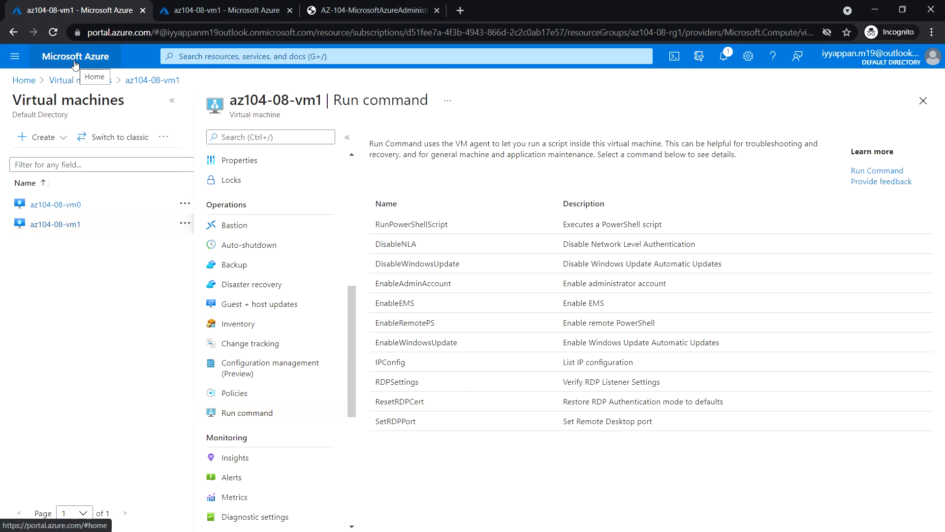